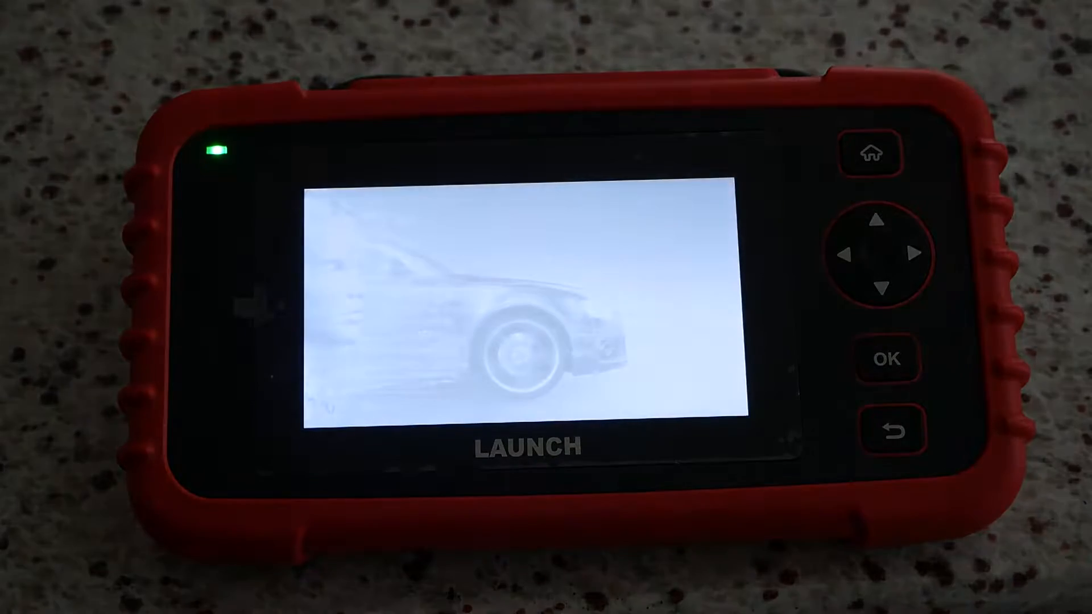
Start first-time setup, confirm the time zone and agree to all the disclaimer terms.
left_click(508, 402)
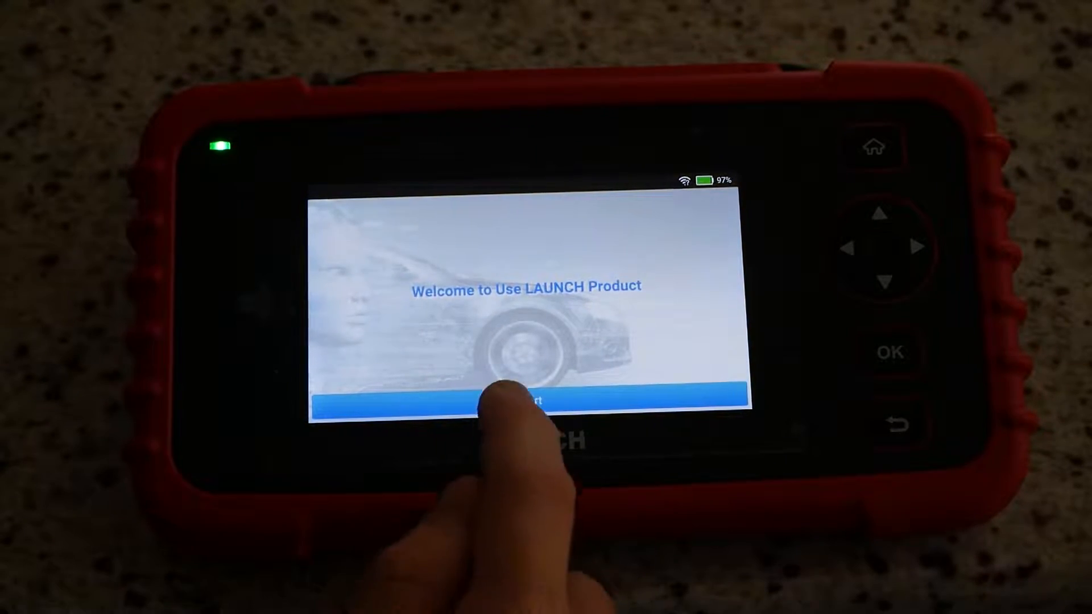
left_click(526, 400)
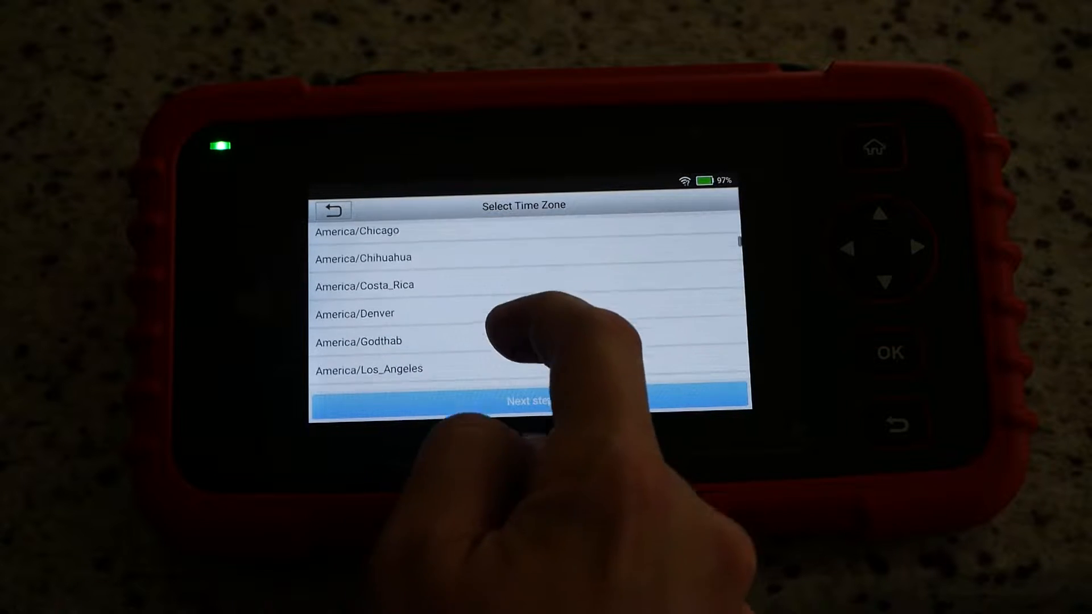
left_click(529, 401)
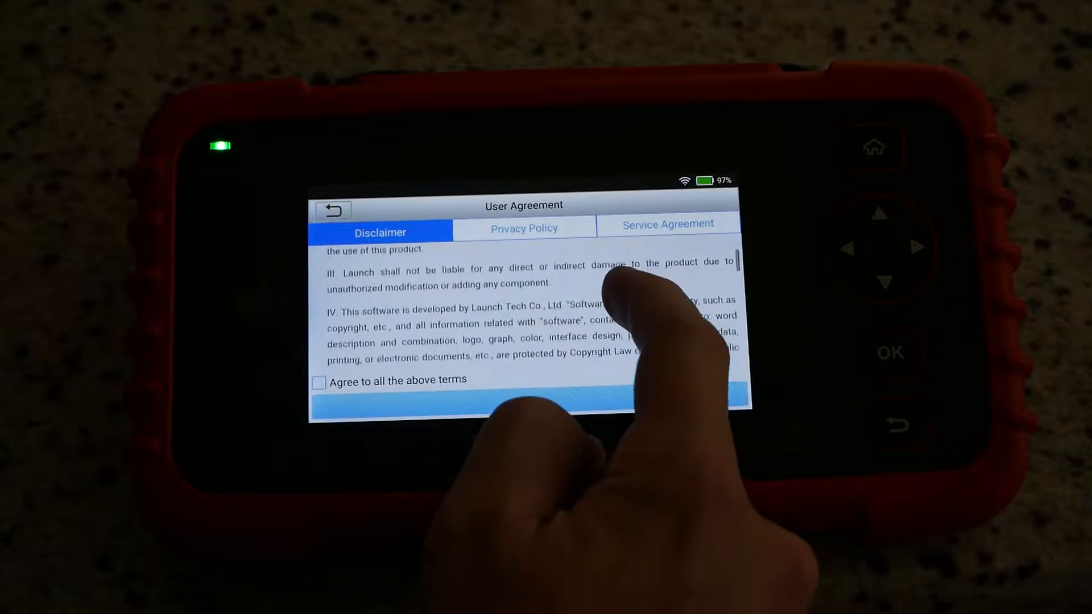
scroll("down", 3)
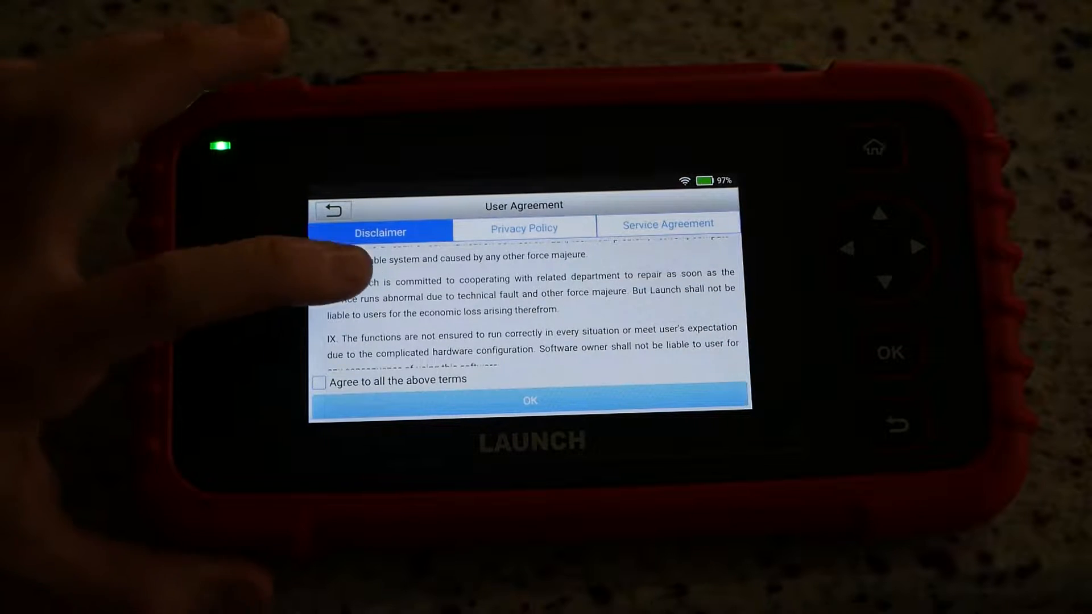
left_click(319, 382)
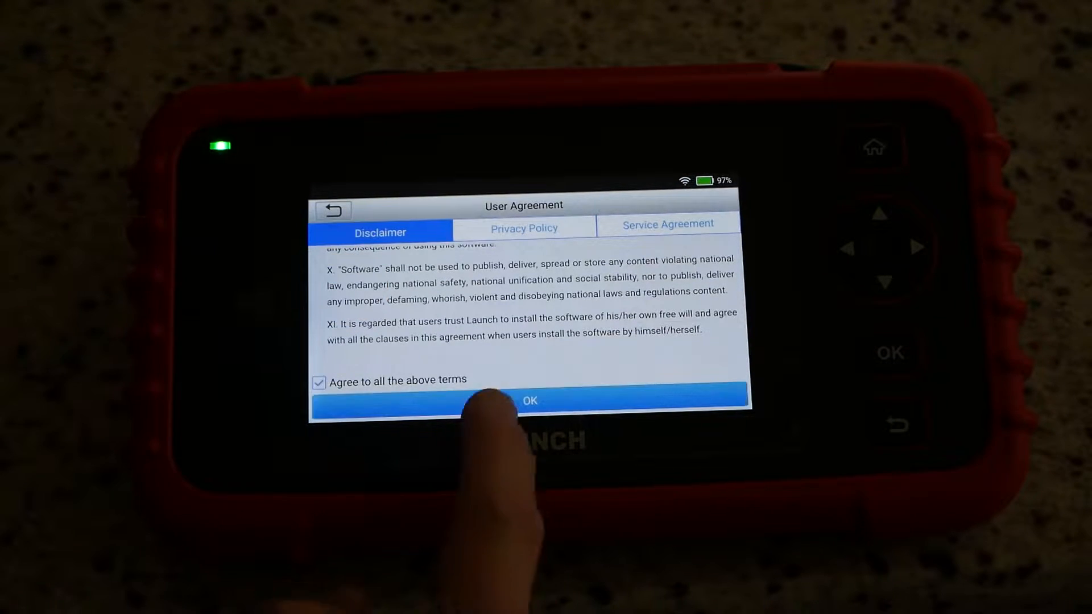
Finish setup, let the upgrade packages install and return to the home menu.
left_click(529, 401)
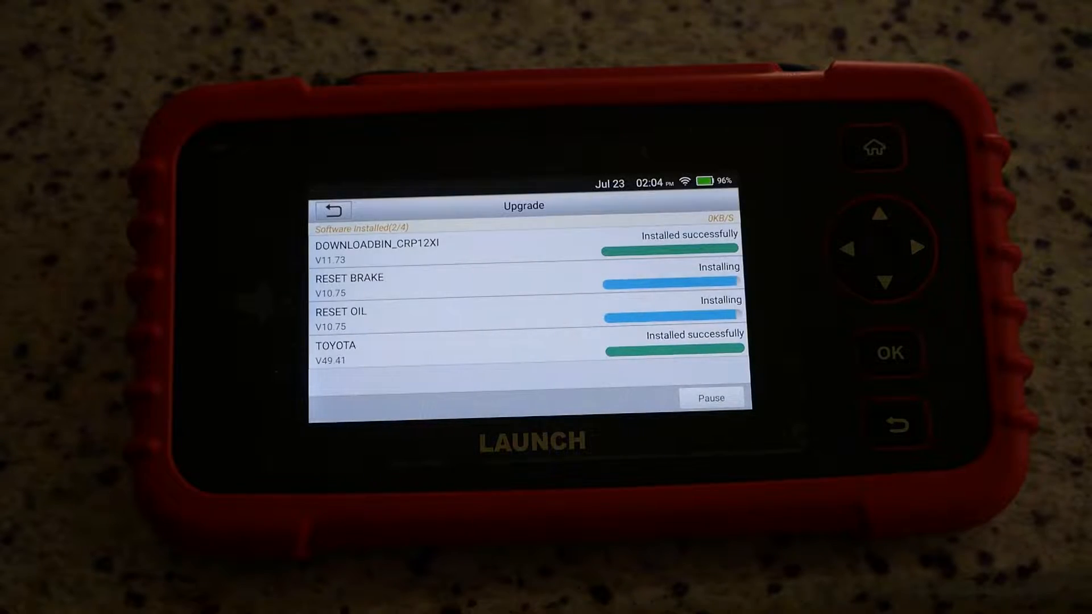
left_click(958, 65)
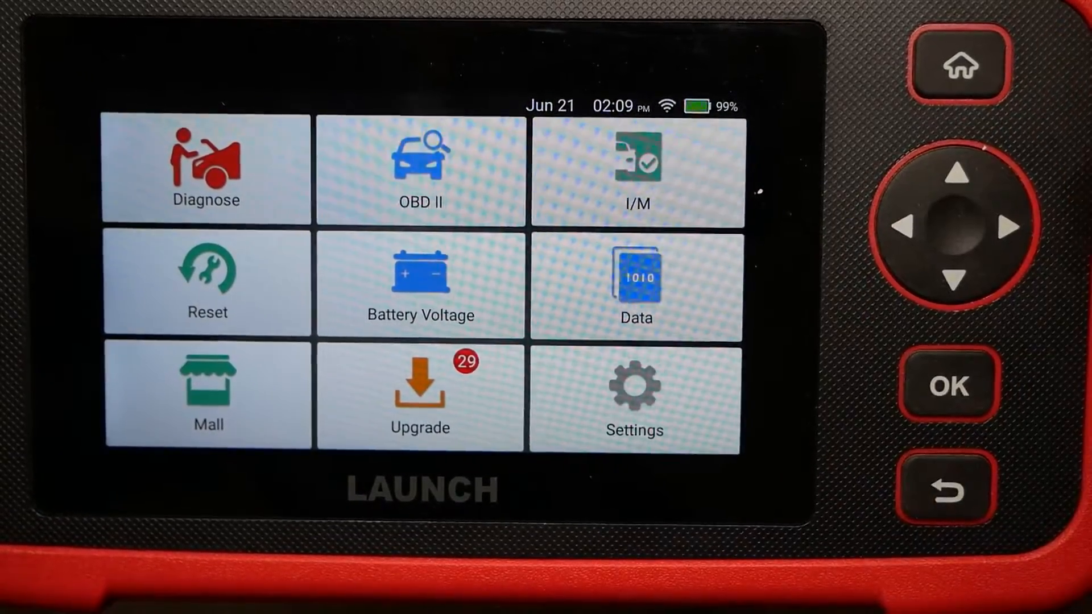
left_click(635, 390)
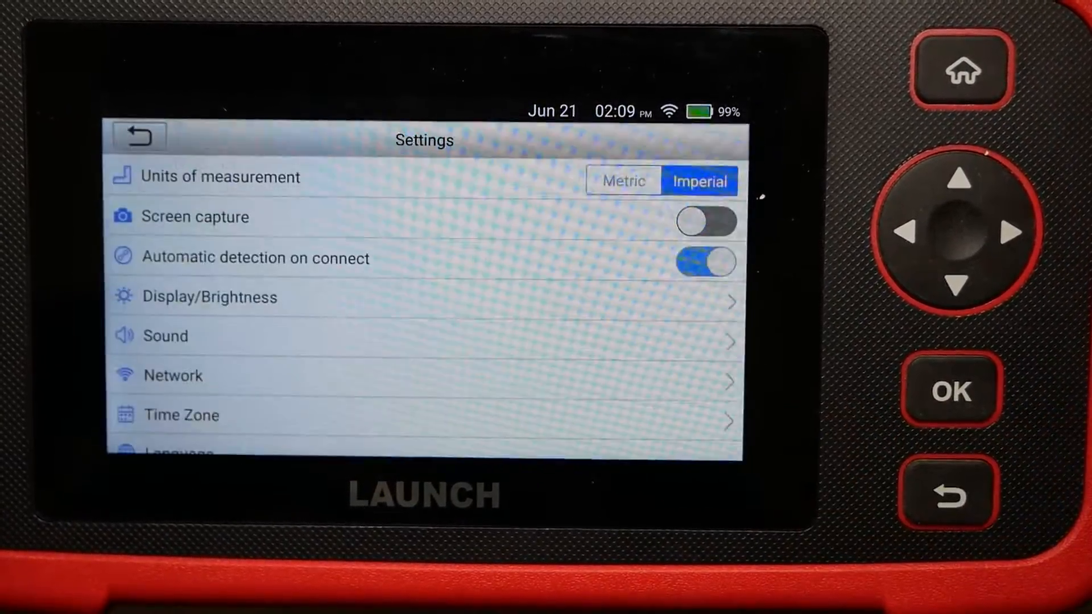
left_click(139, 135)
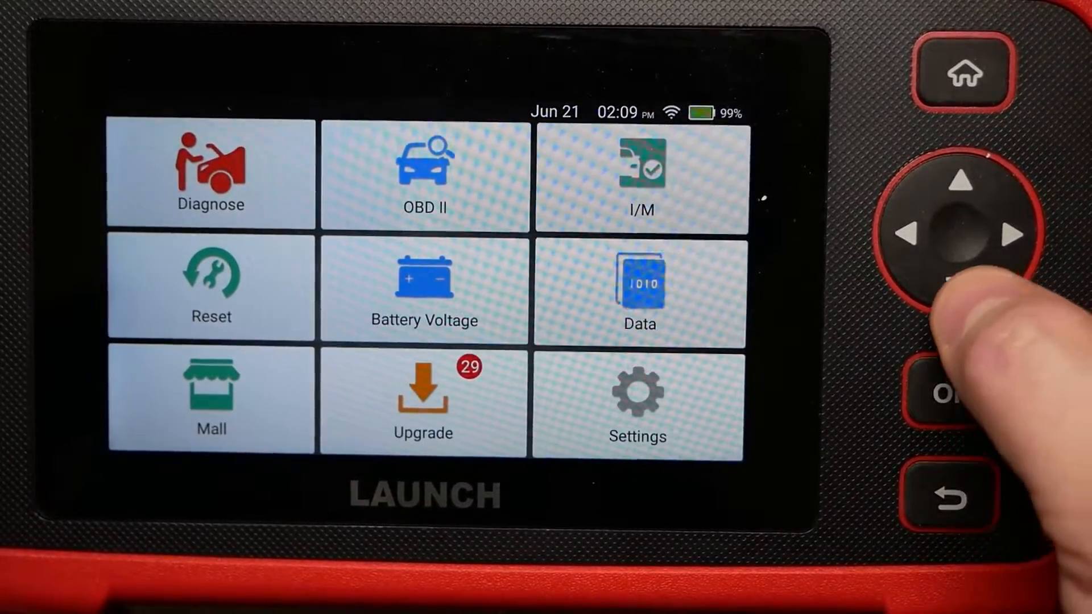
left_click(1019, 235)
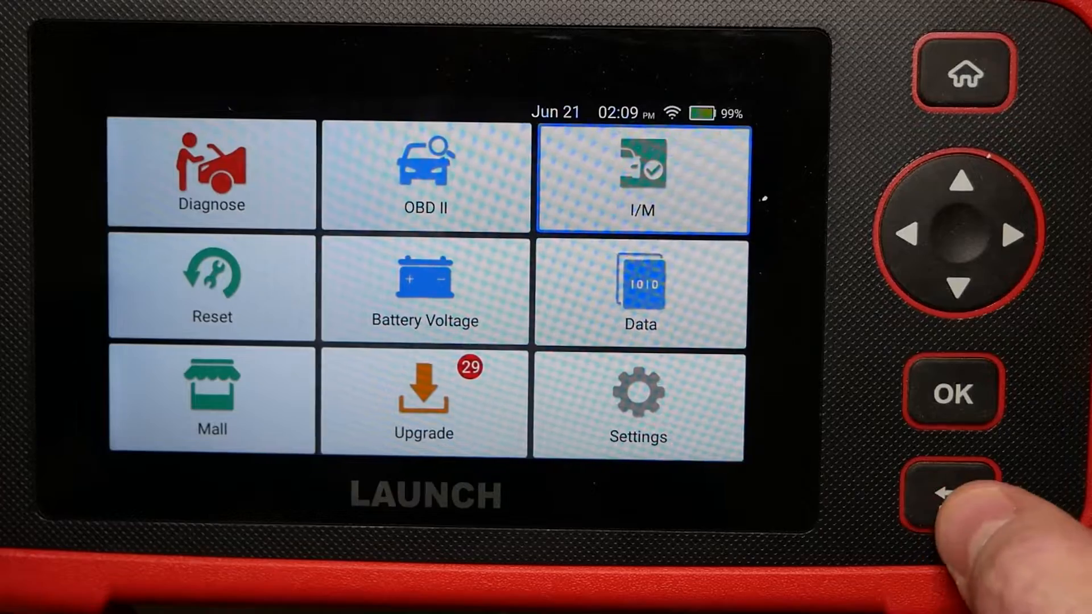
left_click(637, 401)
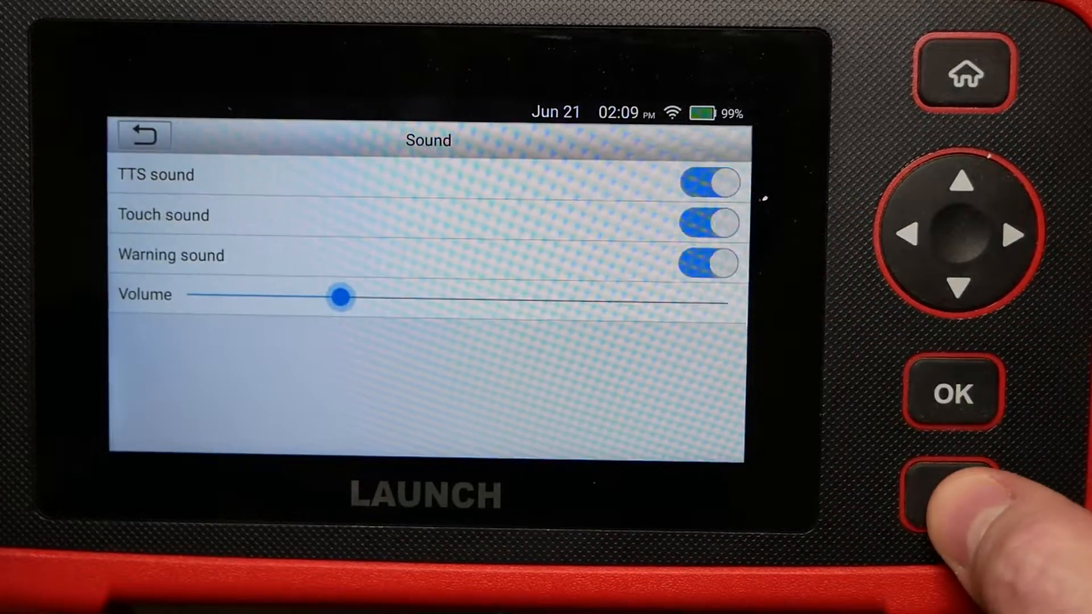
left_click(951, 497)
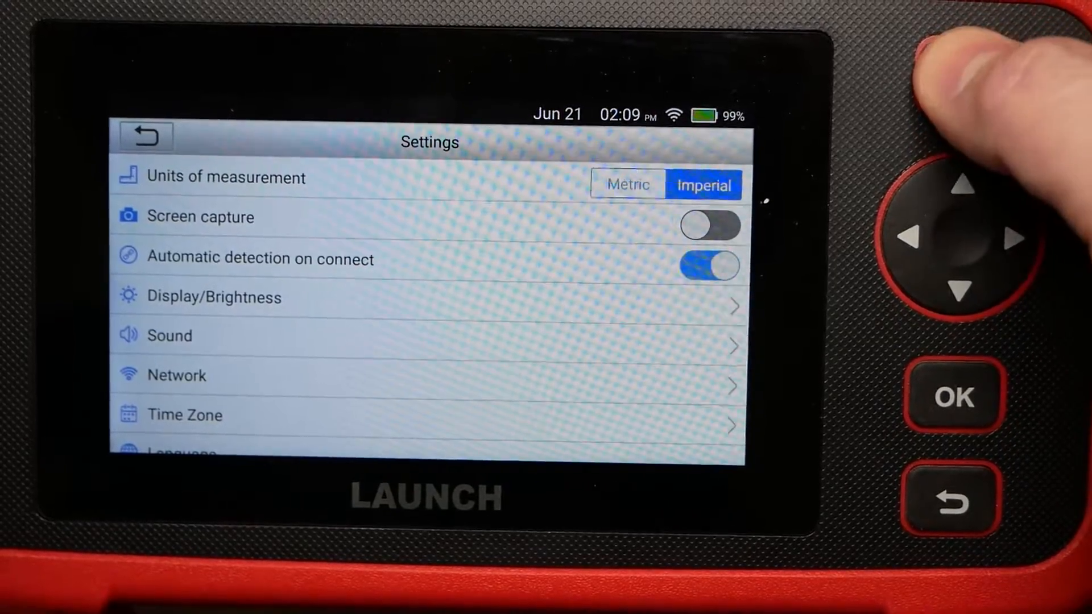
left_click(966, 75)
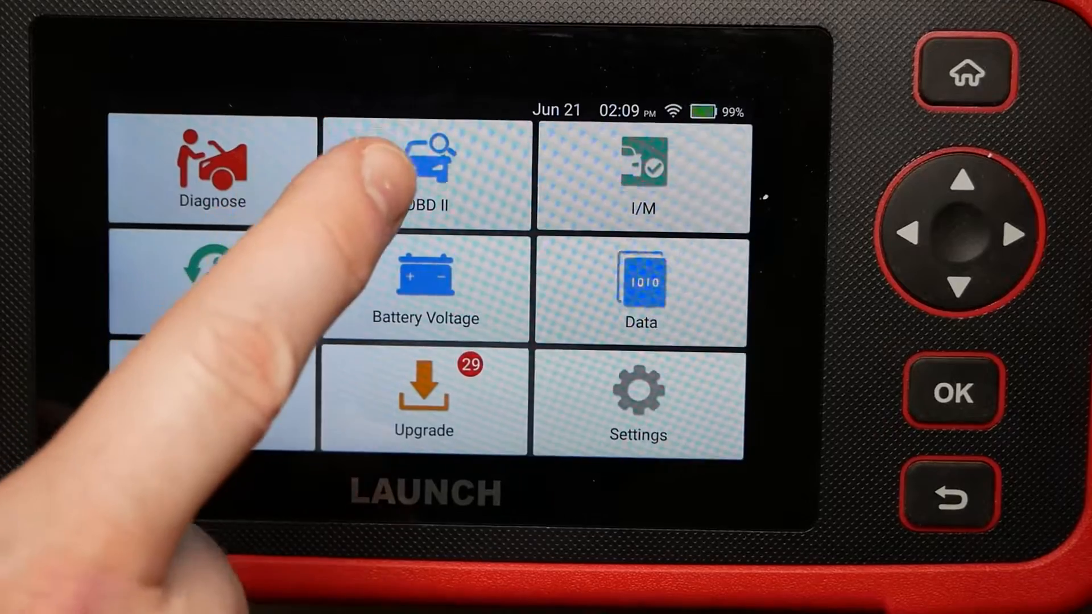
left_click(426, 168)
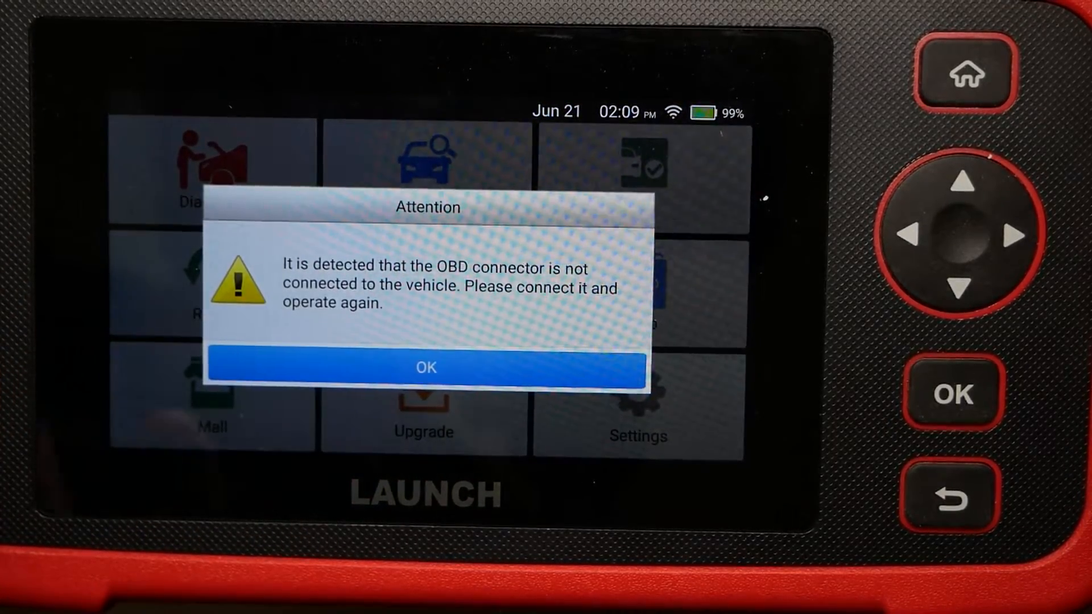
left_click(426, 367)
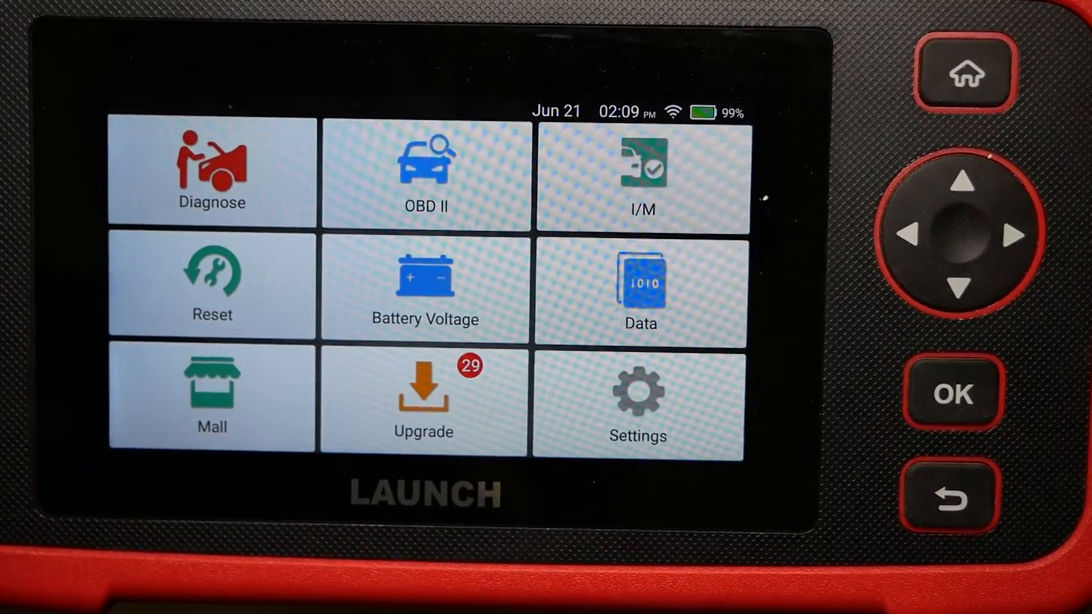
left_click(211, 171)
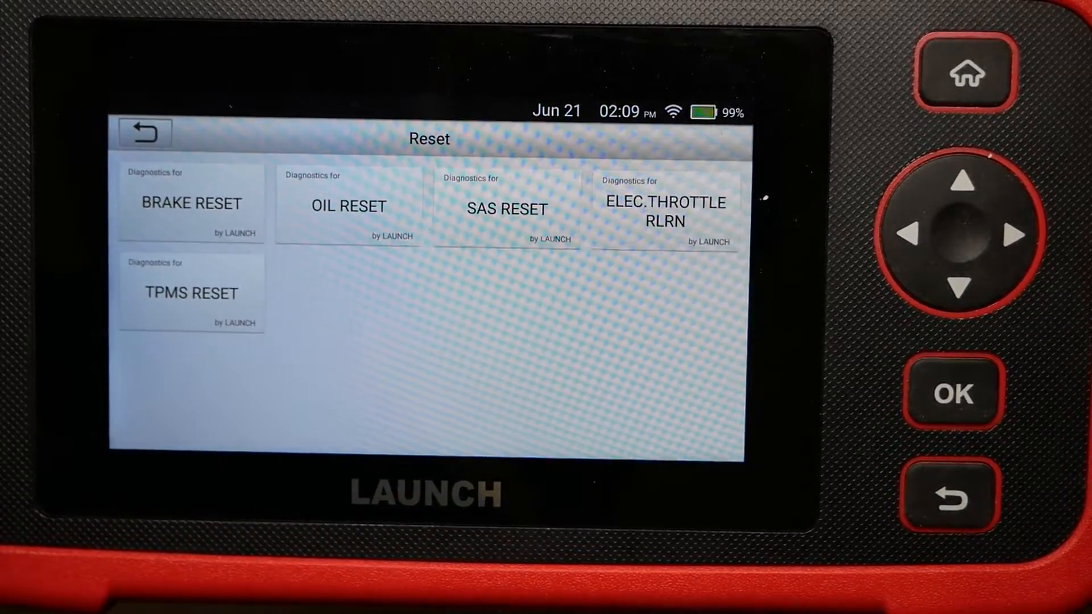
left_click(145, 132)
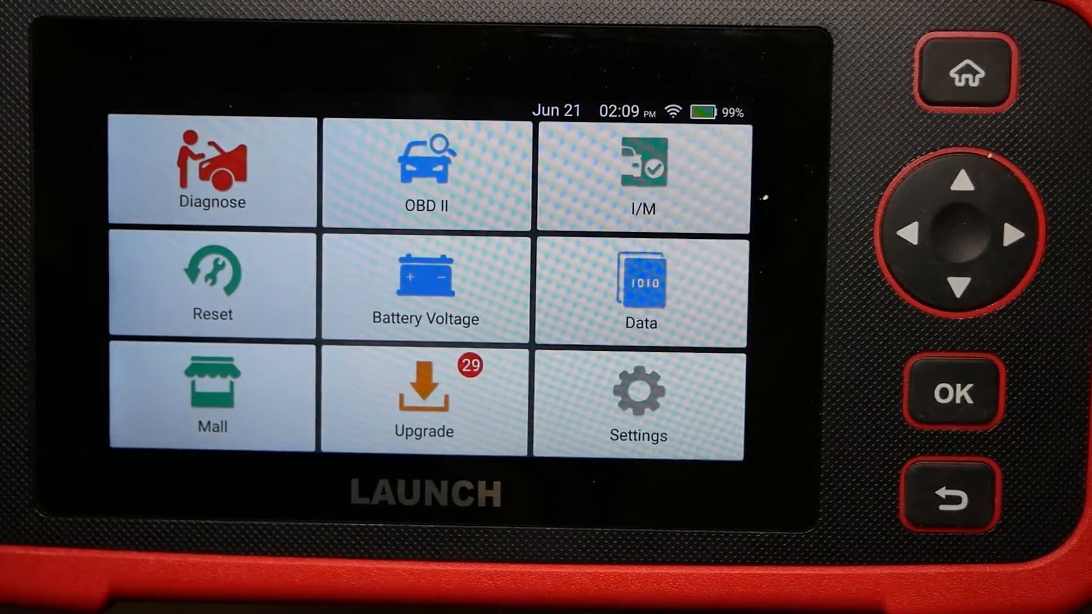
Review the Settings list with Imperial units and automatic detection on connect enabled.
left_click(423, 400)
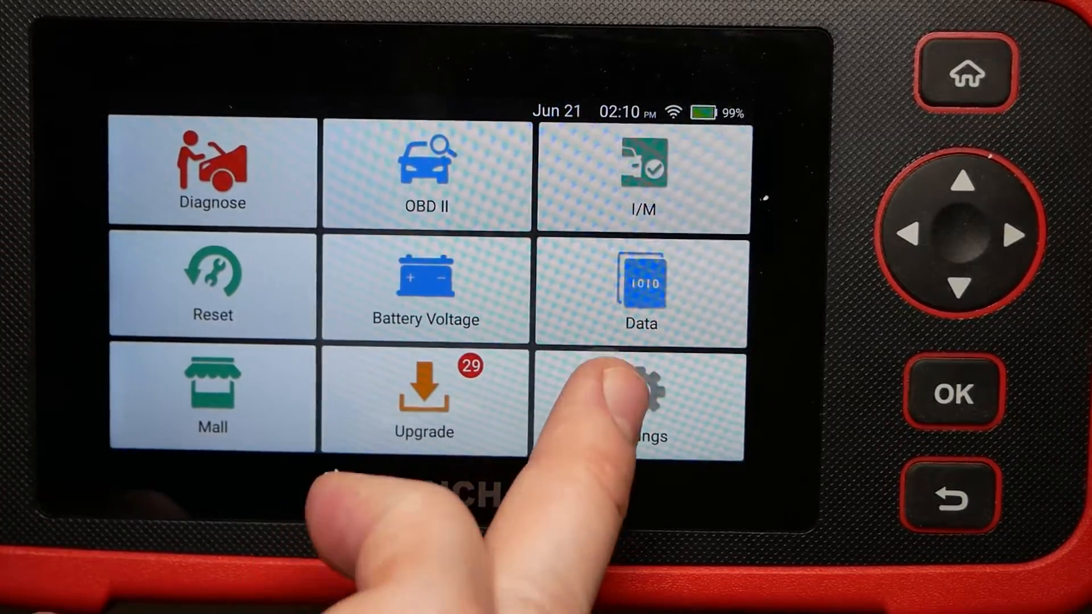
left_click(641, 400)
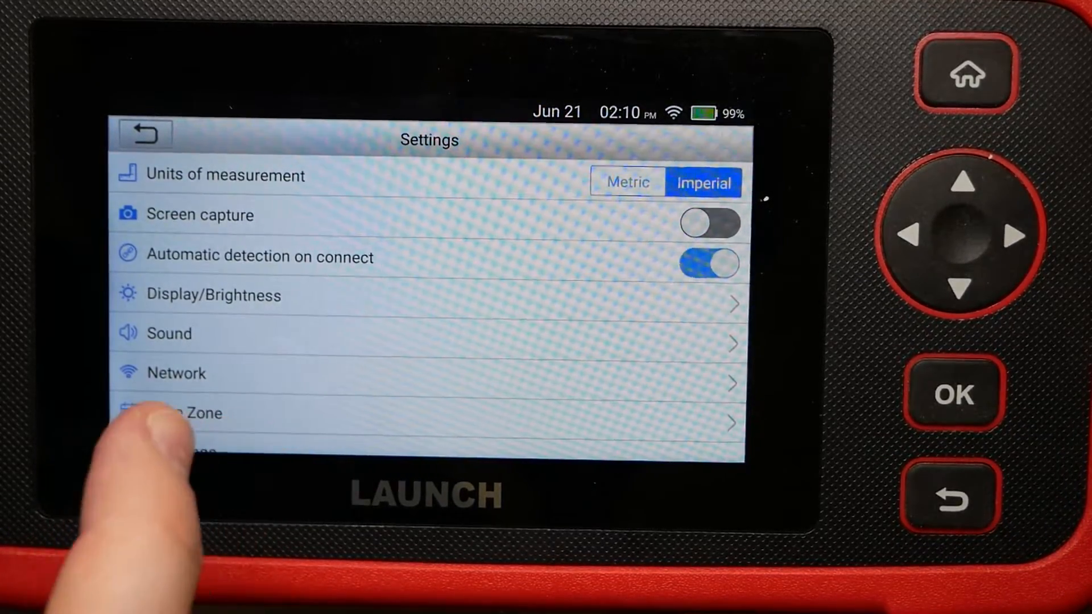
scroll("down", 3)
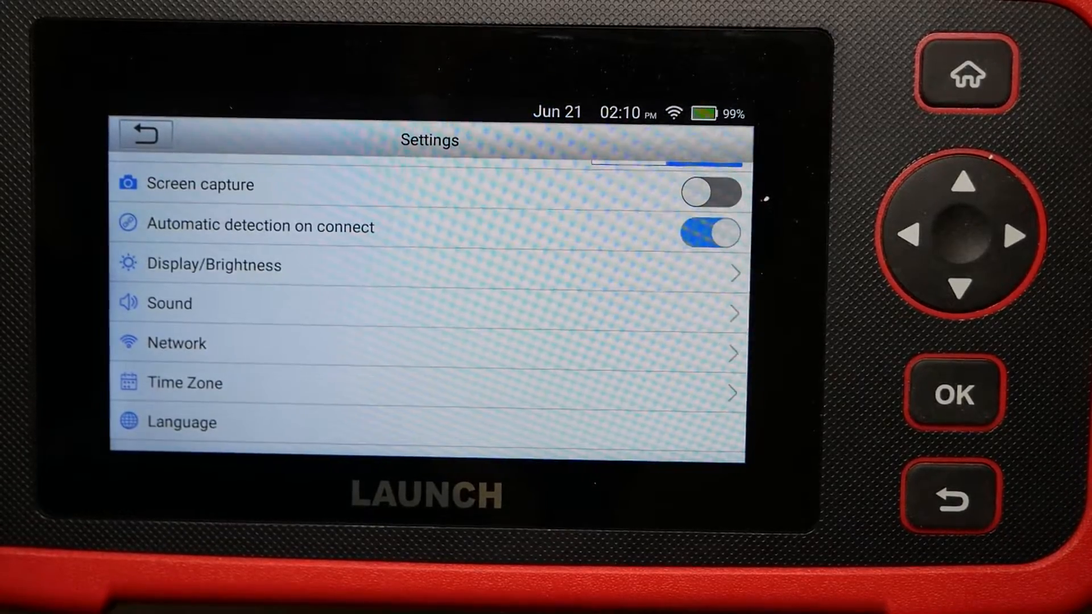
scroll("down", 3)
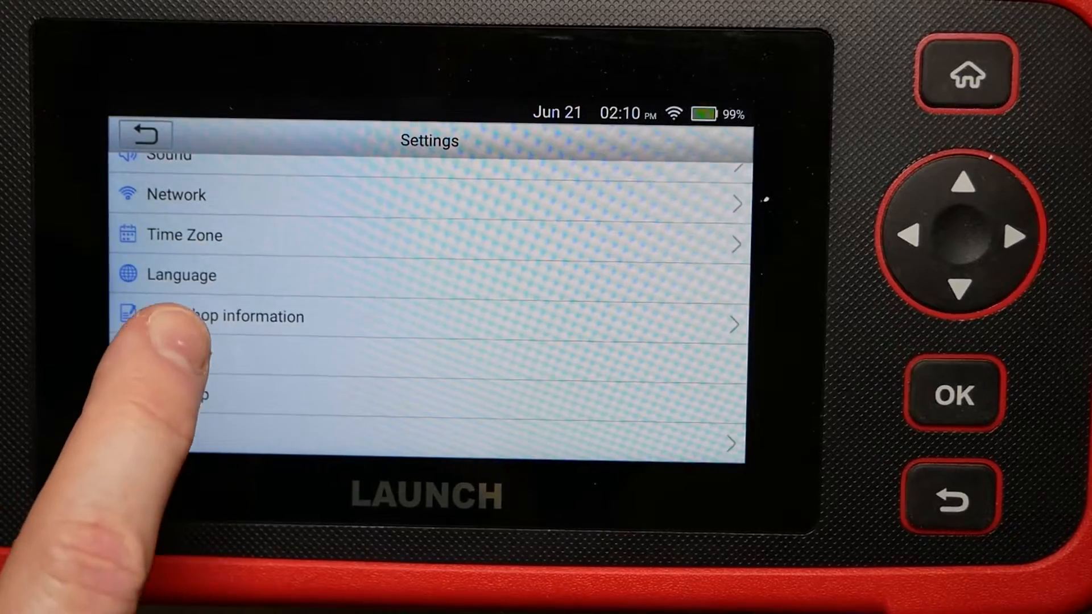
Save the workshop e-mail, shop name, address and phone, then return to Settings.
left_click(244, 317)
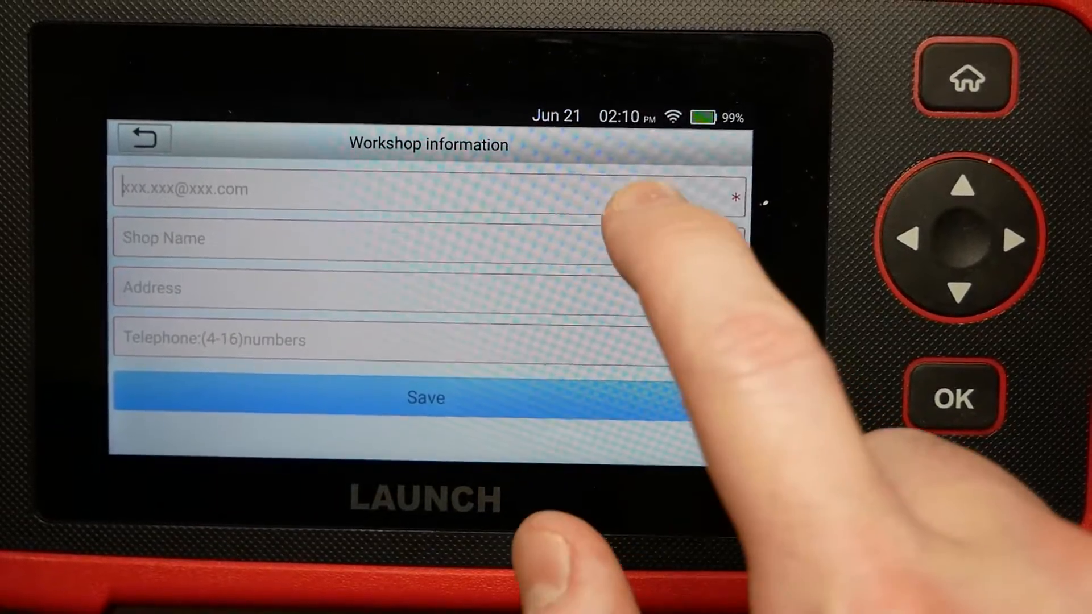
left_click(425, 399)
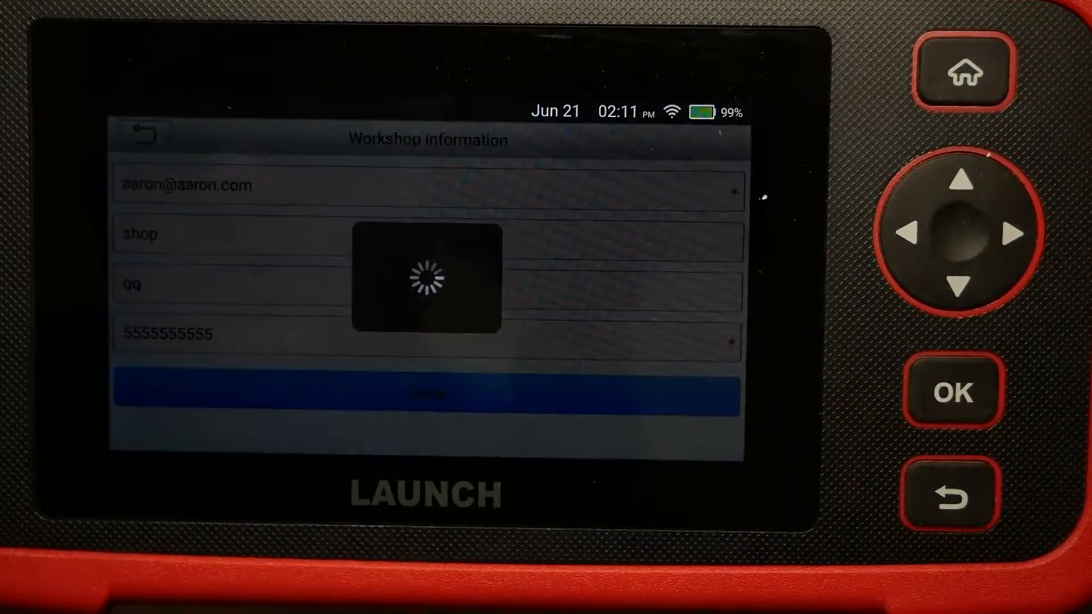
left_click(424, 393)
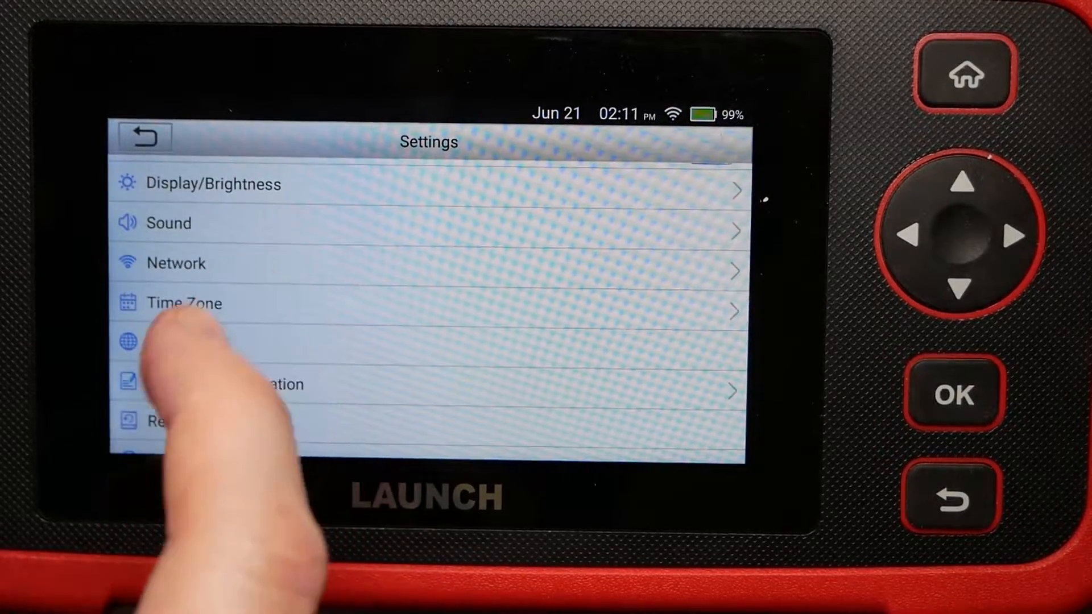
Raise screen brightness to about half and go to the Data section.
scroll("down", 3)
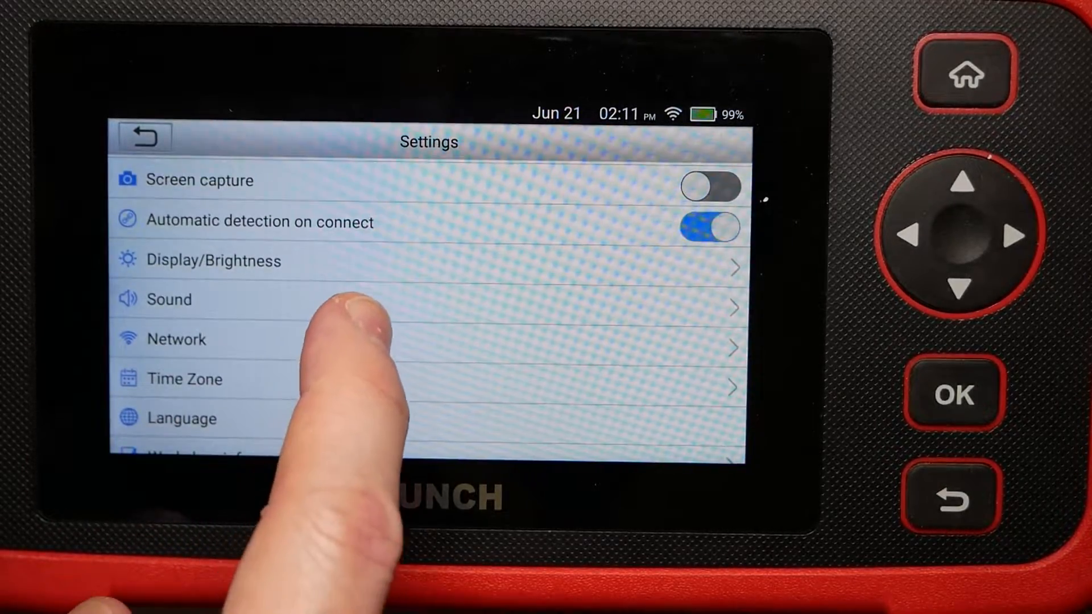
left_click(214, 259)
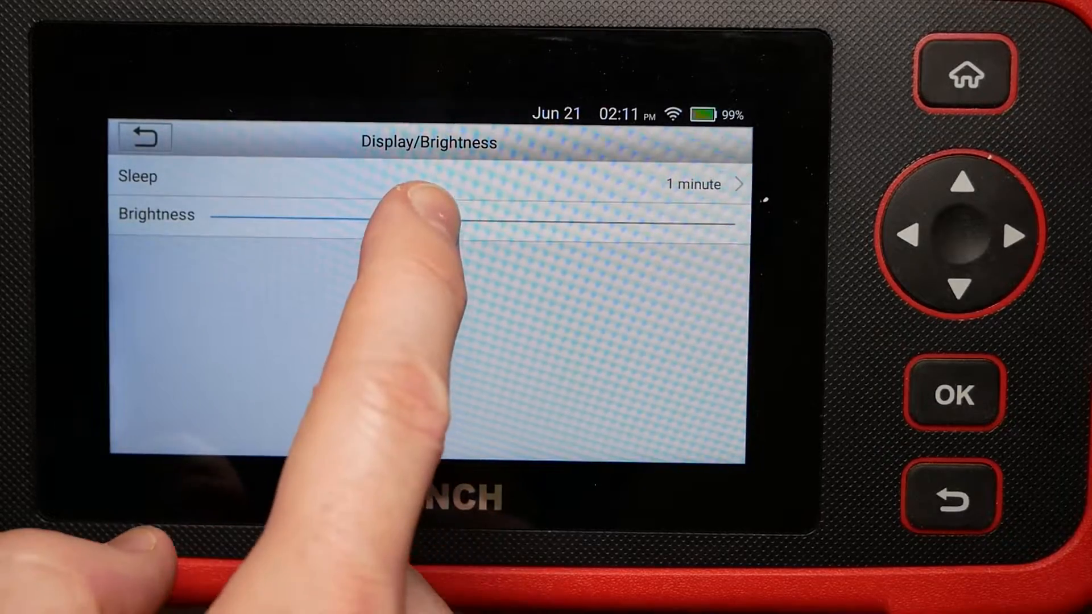
left_click(488, 217)
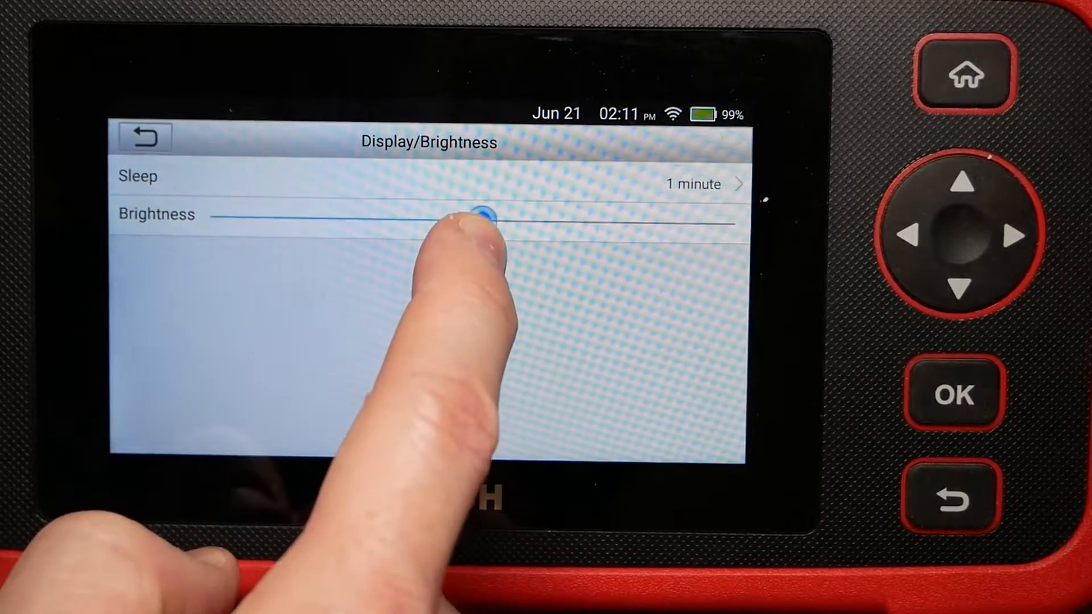
left_click_drag(488, 222, 479, 222)
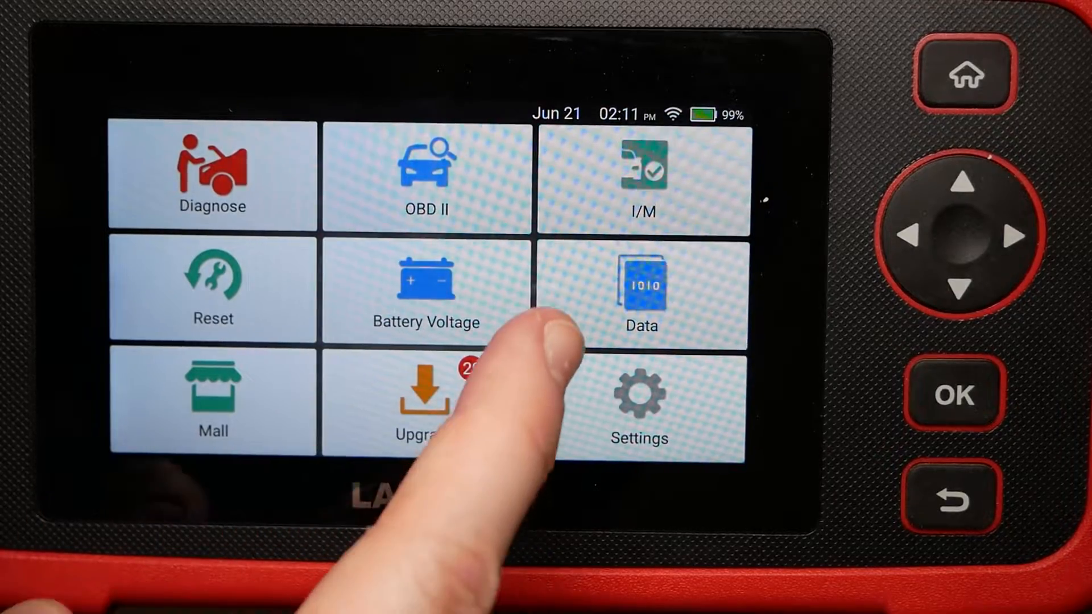
left_click(639, 293)
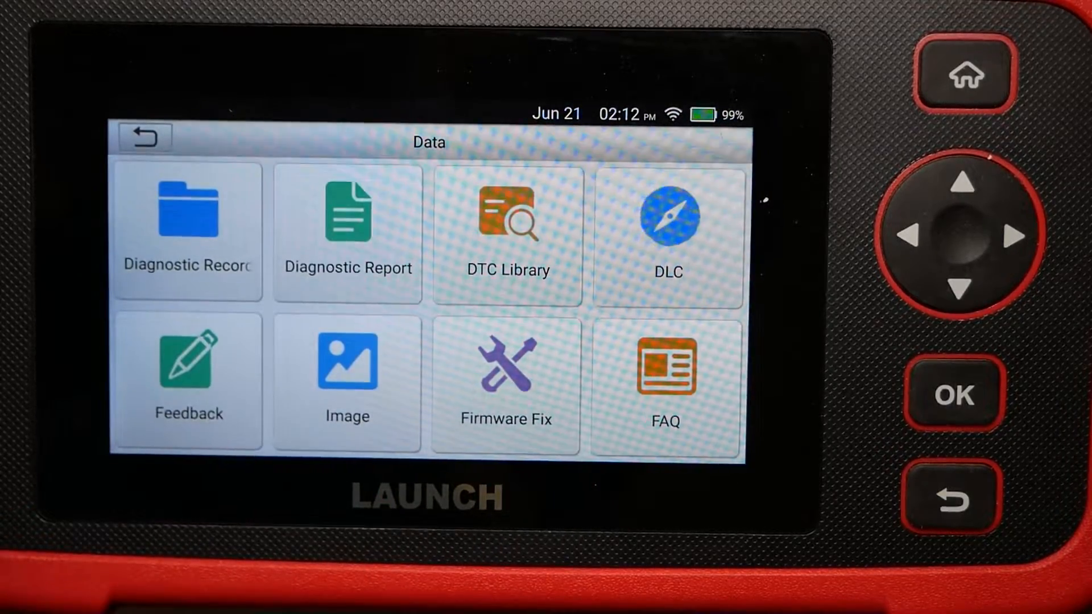
View the empty stored diagnostic records list.
left_click(186, 230)
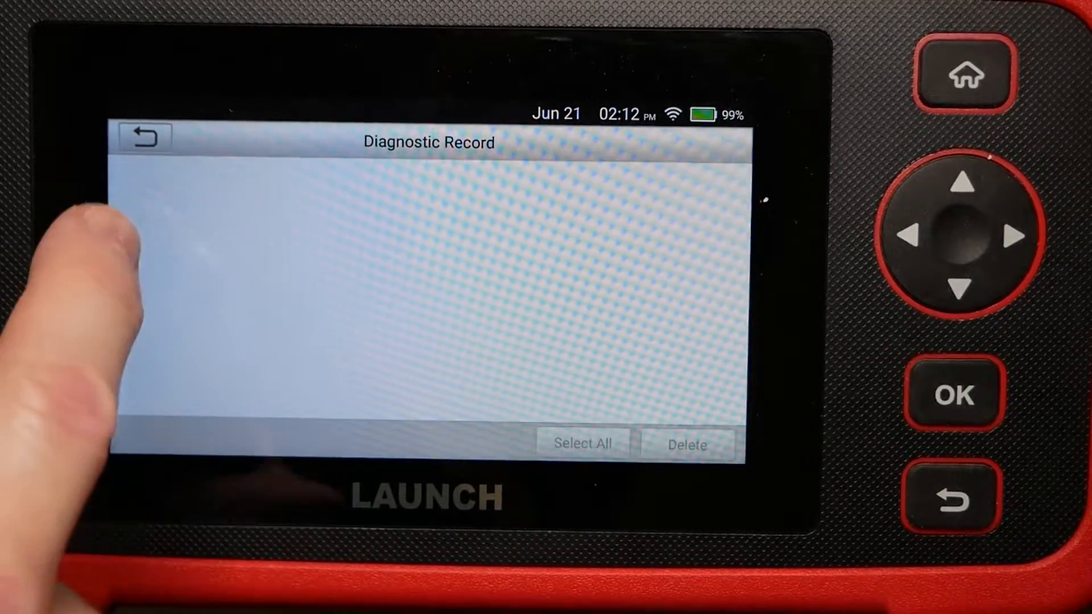
left_click(143, 135)
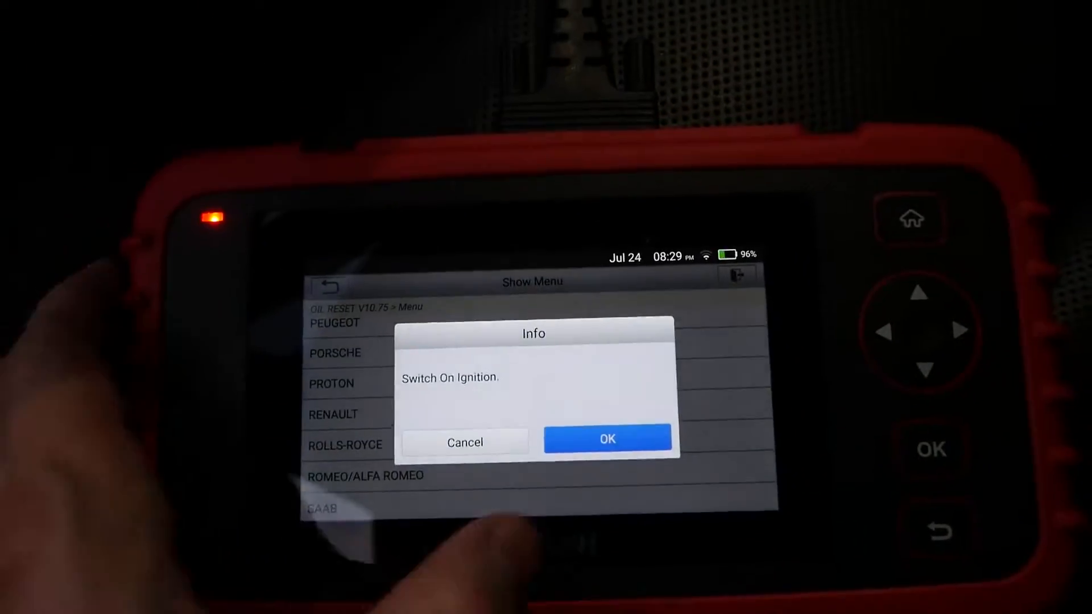
Reset the oil service interval on the auto-detected Porsche Cayenne (92A).
left_click(606, 439)
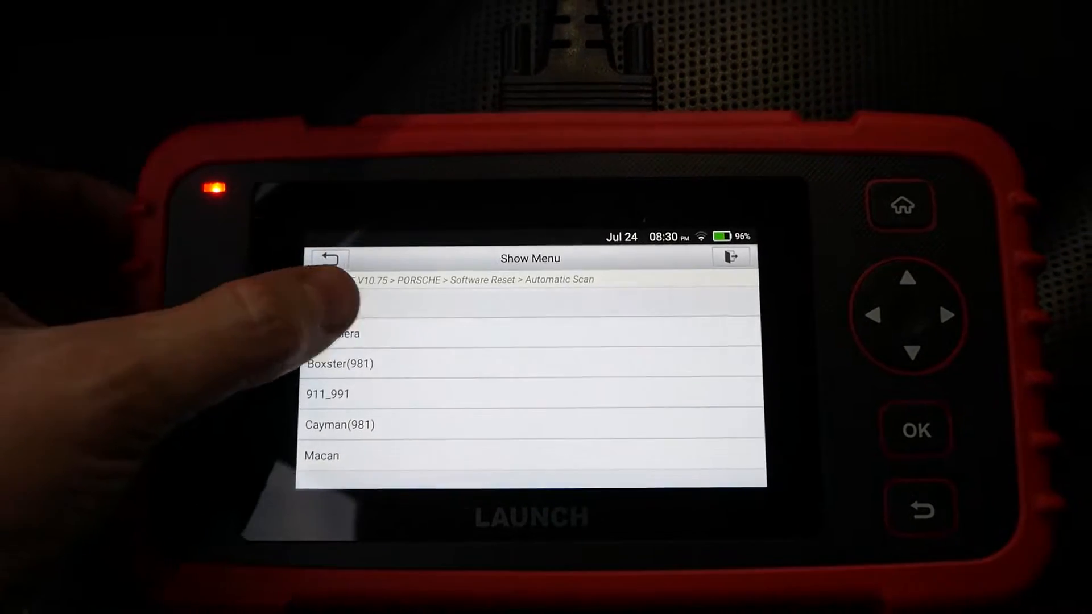
left_click(342, 333)
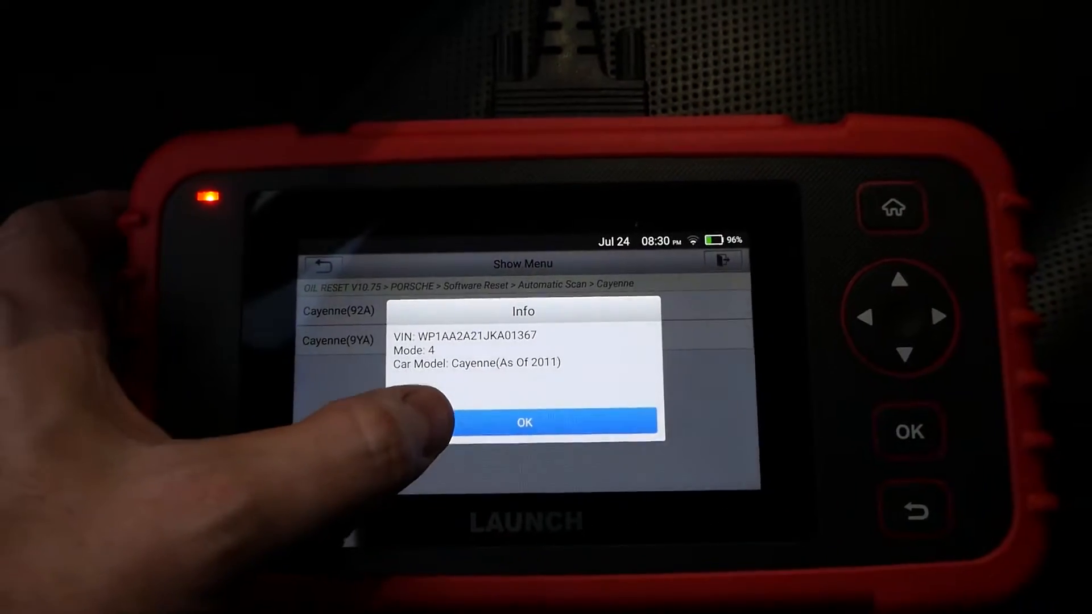
left_click(523, 423)
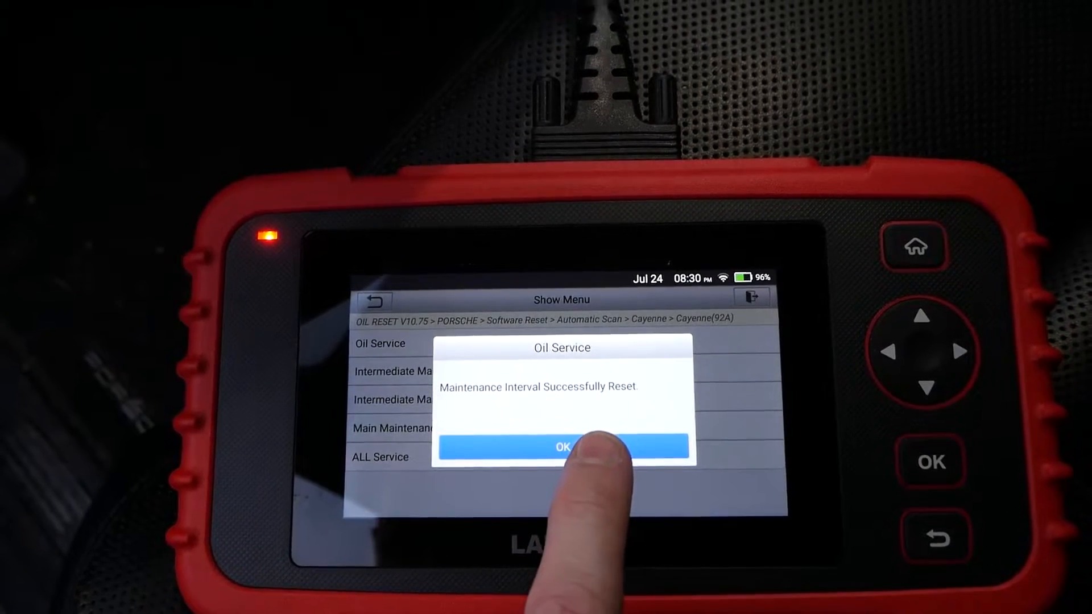
left_click(564, 447)
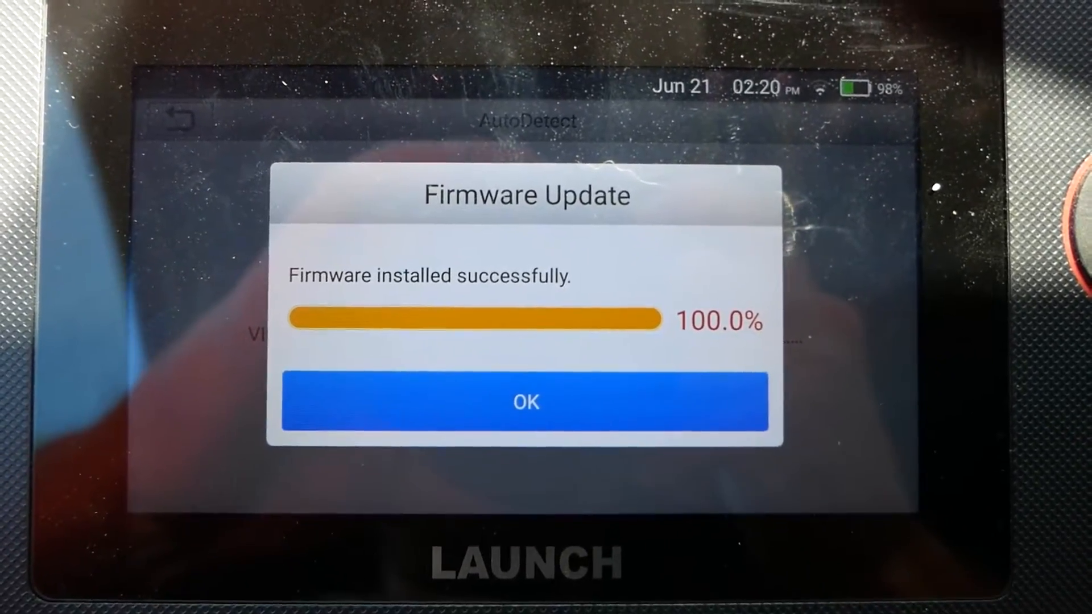
Acknowledge the firmware install and start system detection on the 2019 Toyota Tacoma SR5.
left_click(525, 403)
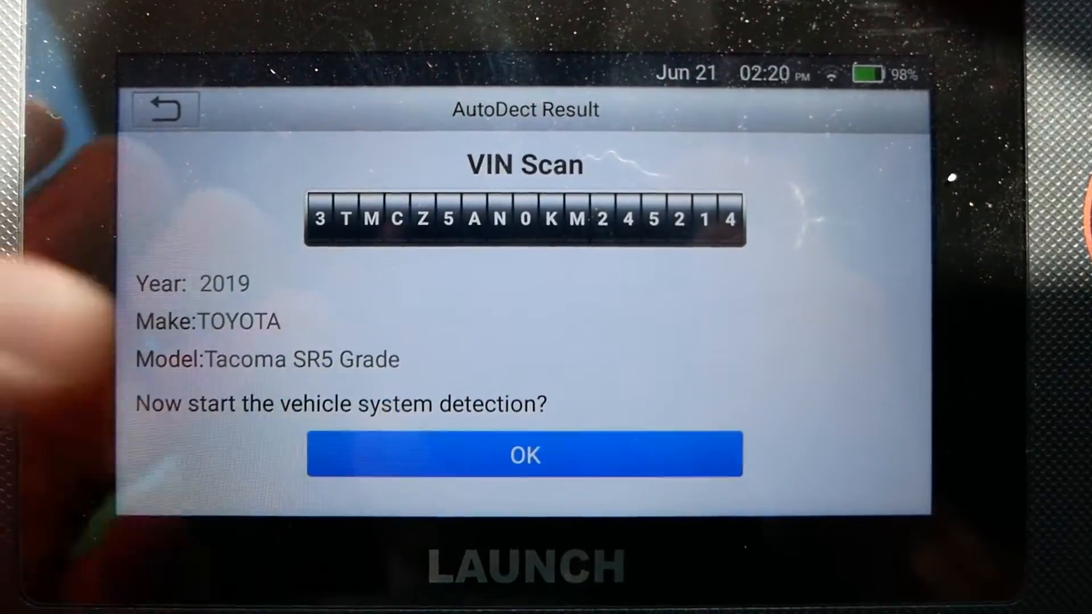
left_click(525, 454)
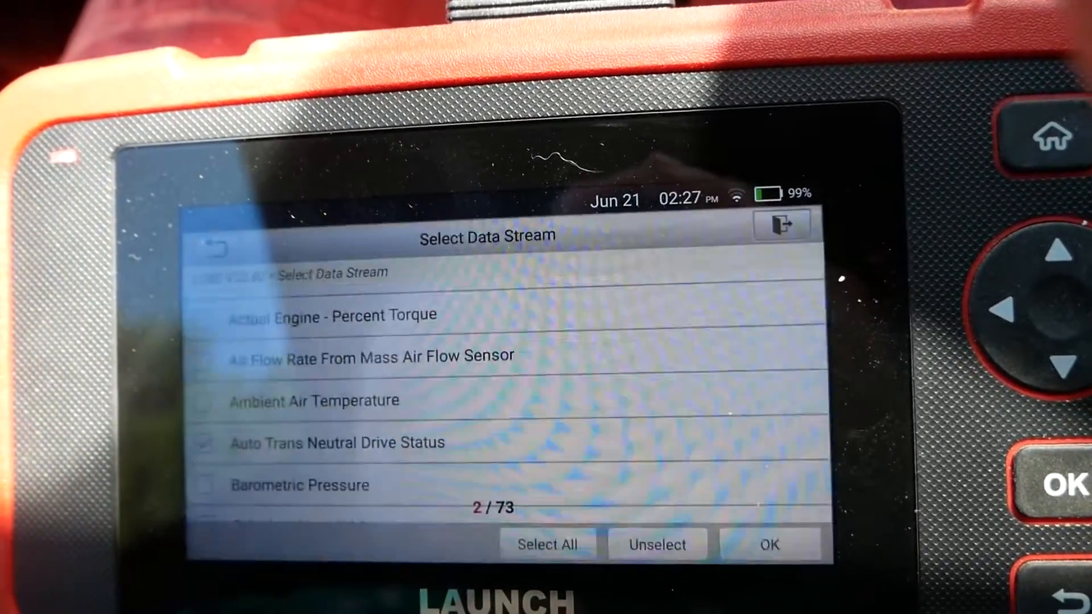
Choose two of the 73 OBD live data stream parameters for viewing.
left_click(768, 545)
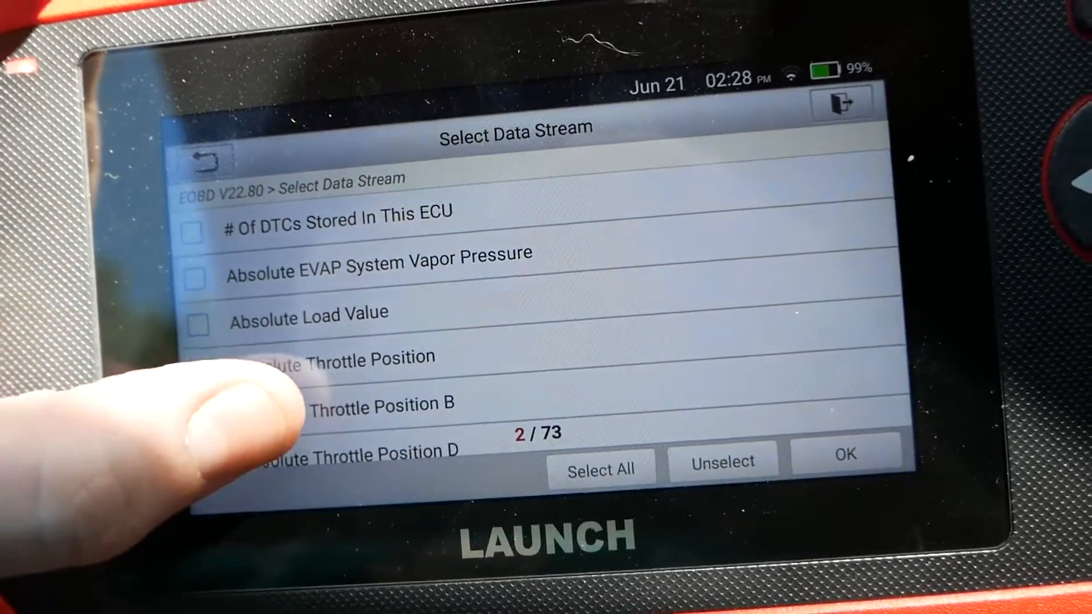
scroll("down", 3)
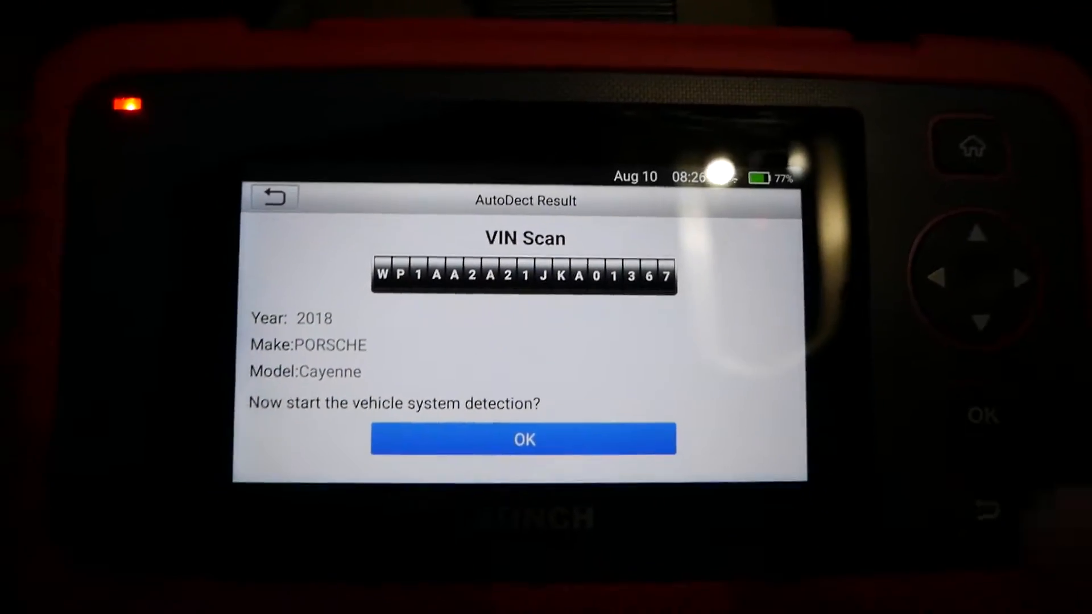
Scan the detected 2018 Porsche Cayenne systems as Normal and exit that diagnosis.
left_click(523, 471)
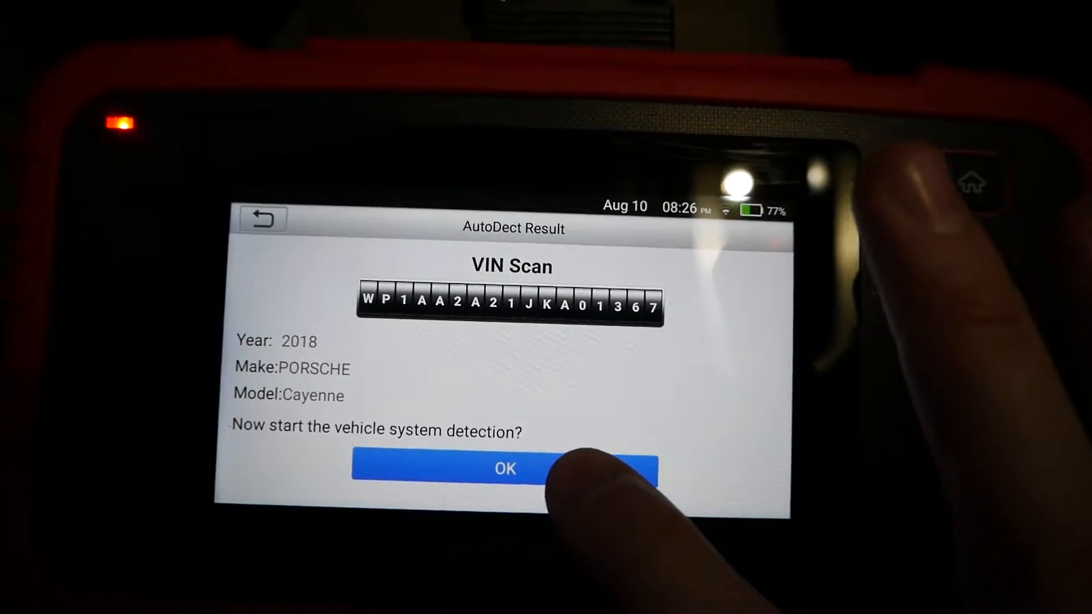
left_click(504, 468)
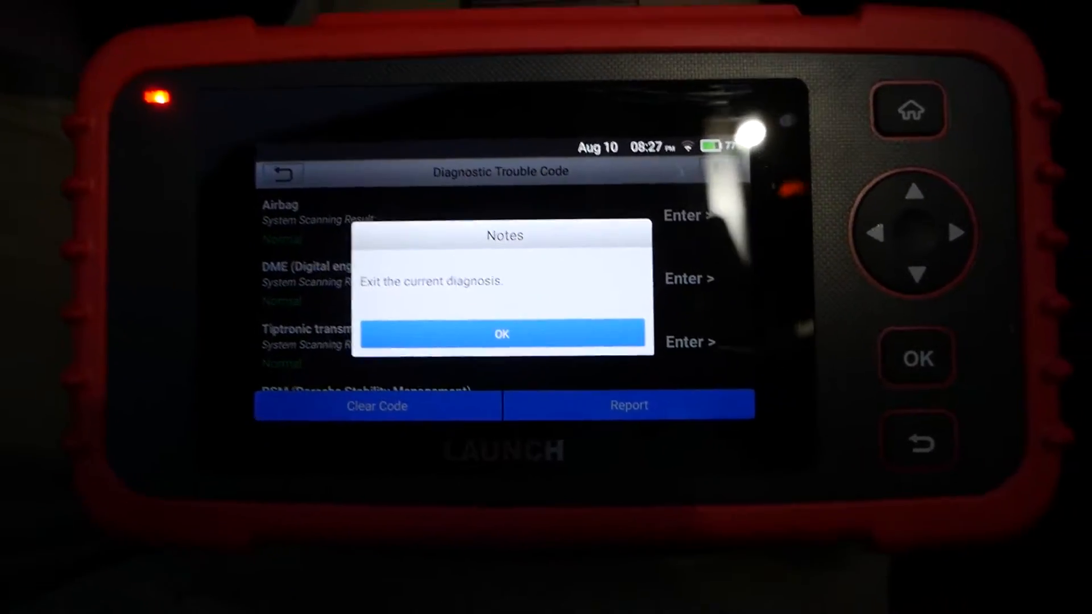
left_click(501, 333)
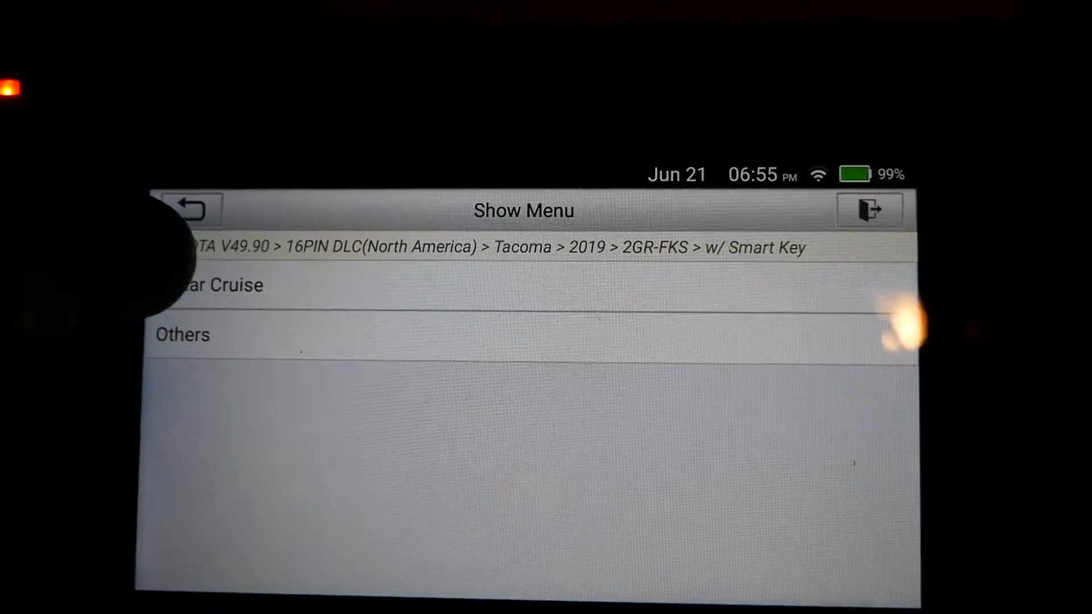
Choose the radar cruise Tacoma variant and accept the communication notice.
left_click(223, 285)
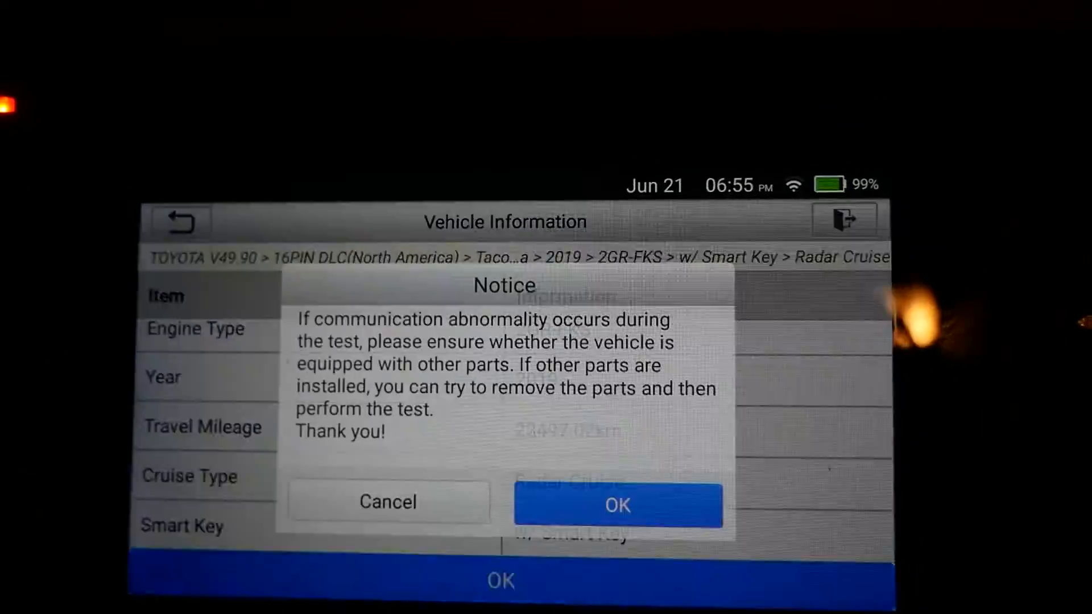
left_click(617, 506)
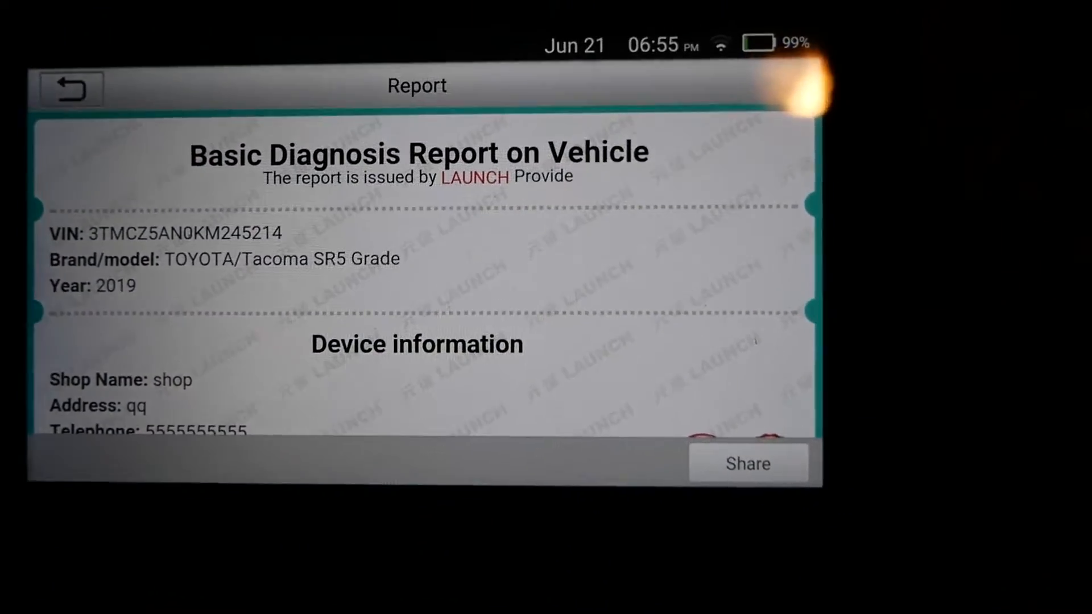
Expand the Abnormal ABS/VSC/TRAC row to reveal the two C1453 Reservoir Level Switch codes.
scroll("down", 3)
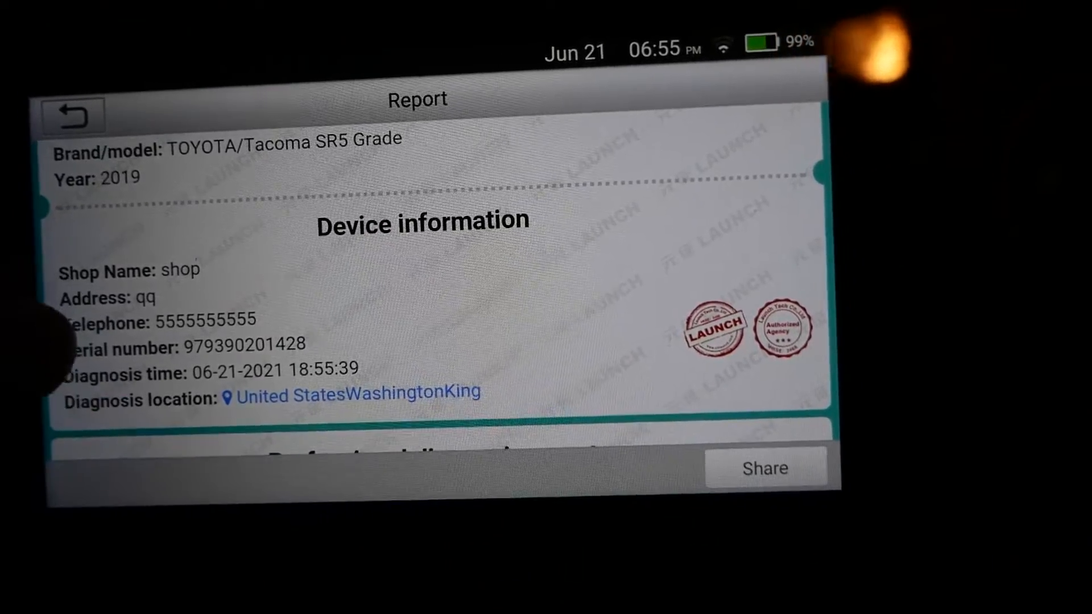
scroll("down", 3)
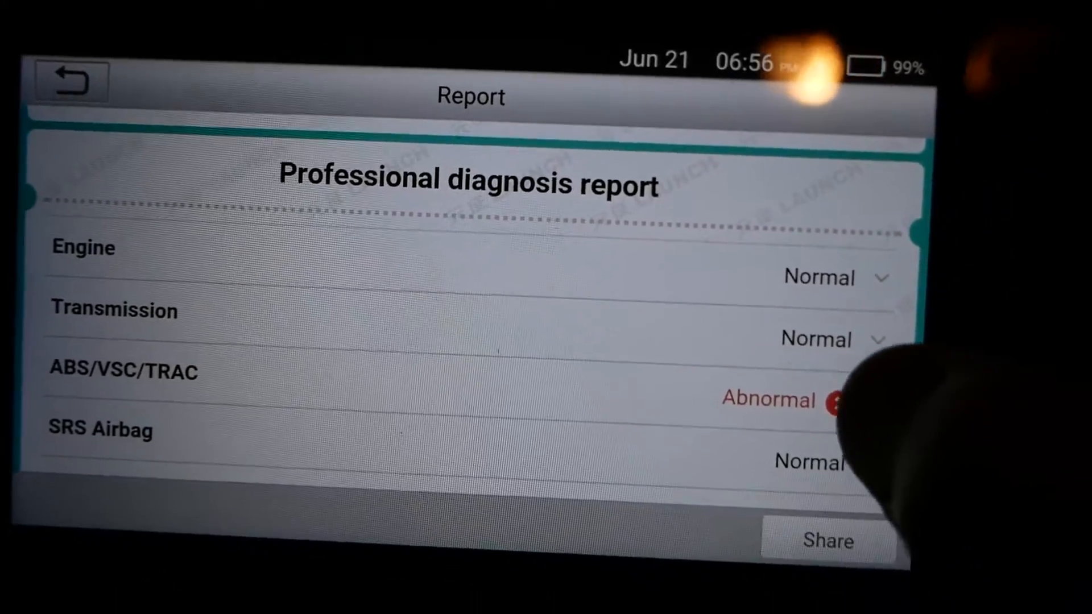
left_click(766, 399)
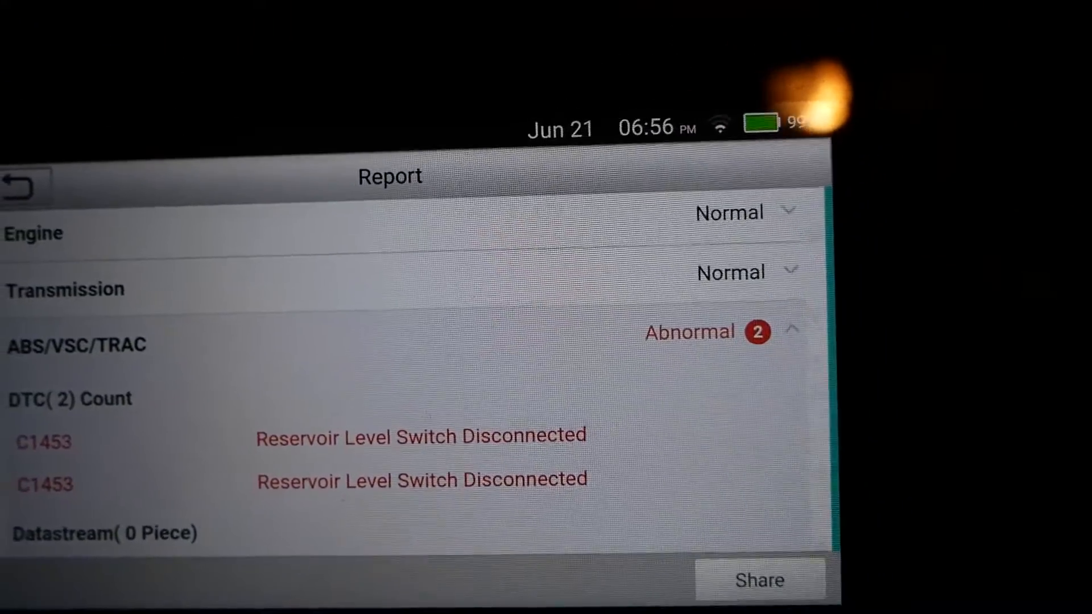
scroll("down", 3)
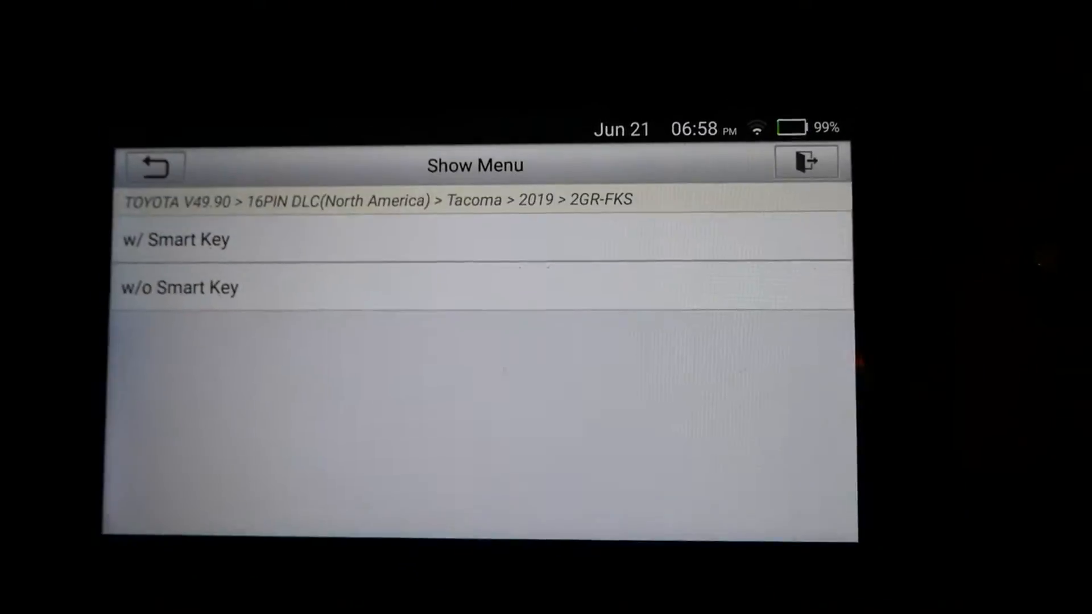
Re-select the Tacoma with smart key and radar cruise, accept the notice and confirm vehicle information.
left_click(175, 240)
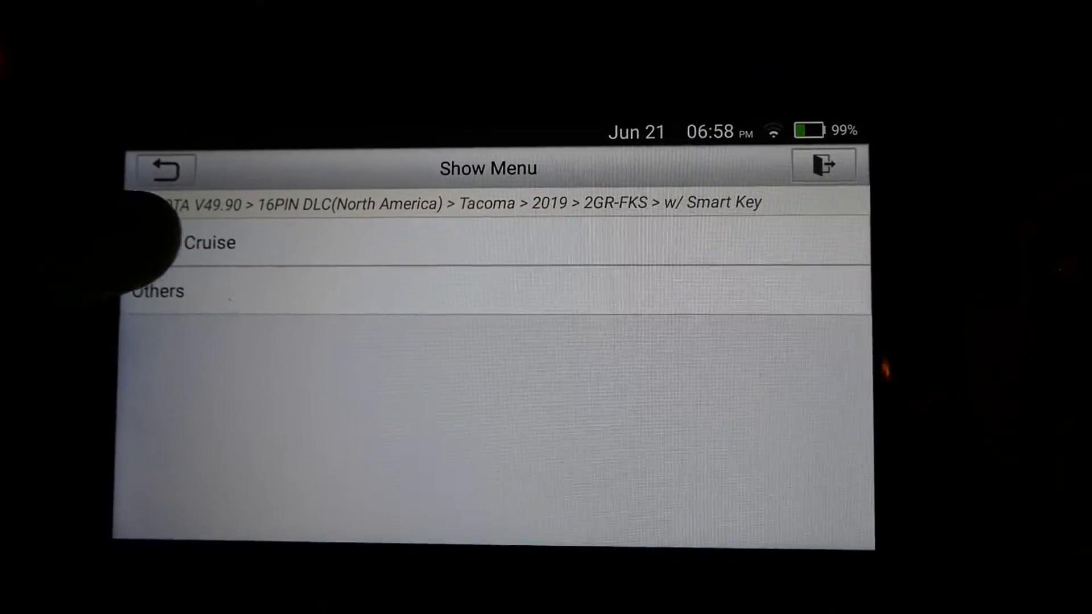
left_click(212, 242)
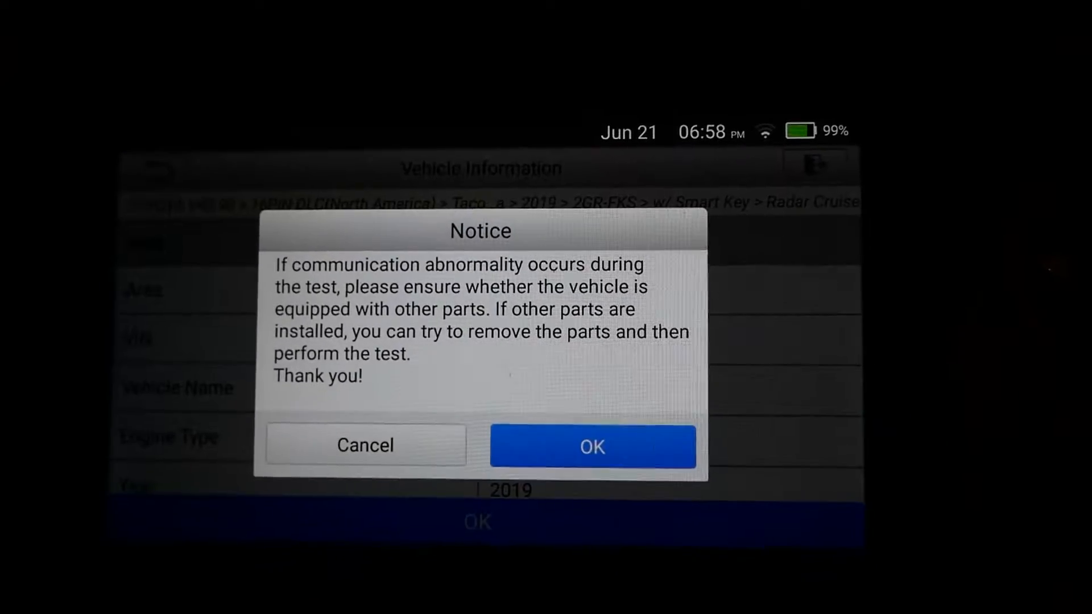
left_click(593, 446)
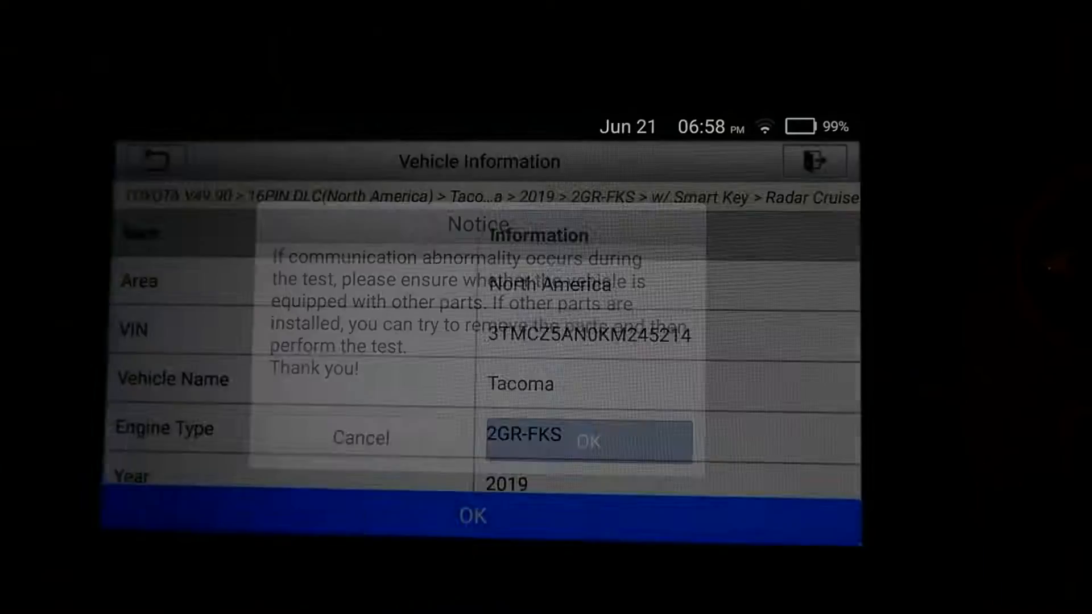
left_click(473, 516)
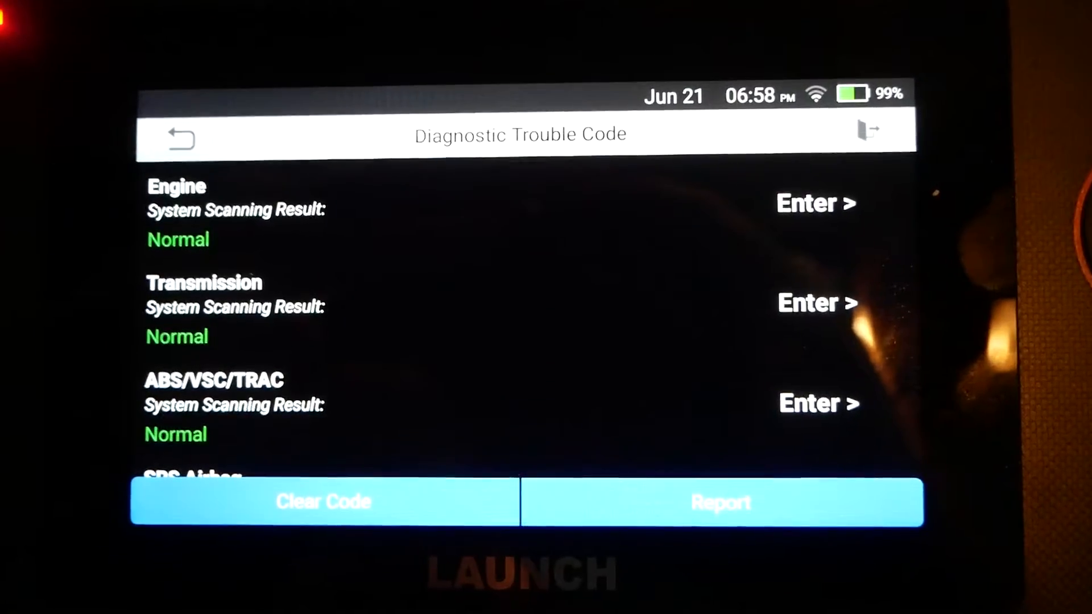
View the diagnosis report for the all-Normal system scan.
left_click(722, 501)
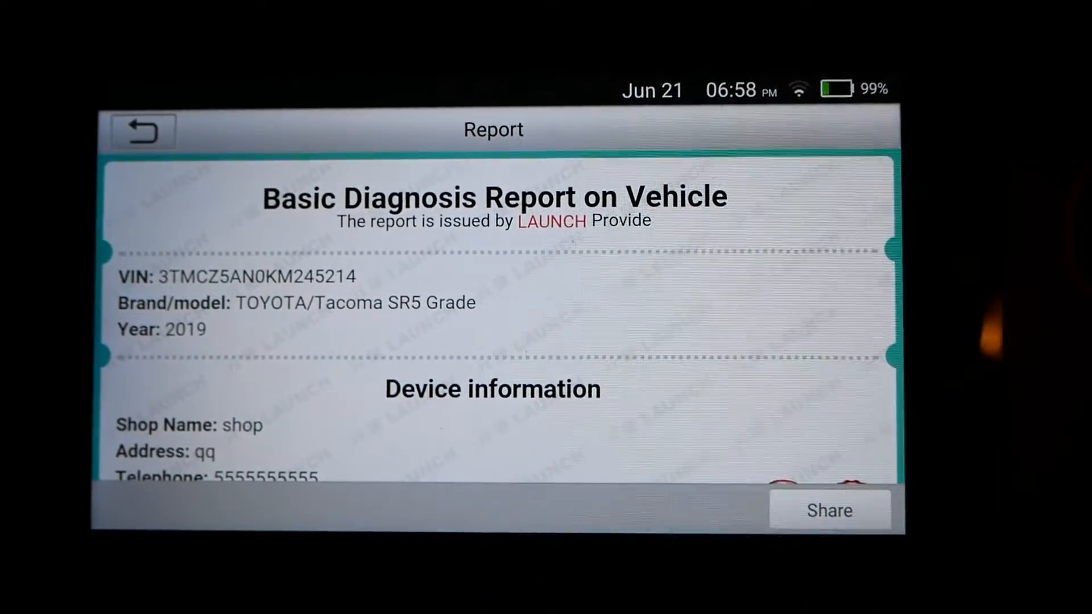
Scroll the new report from header to disclaimer, confirming every system reads Normal.
scroll("down", 3)
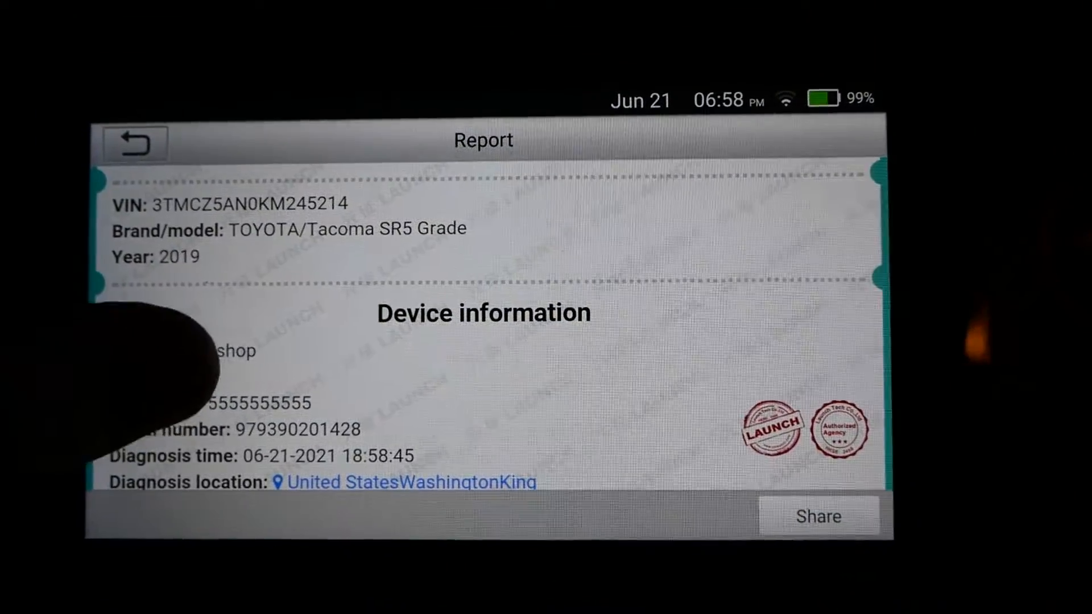
scroll("down", 3)
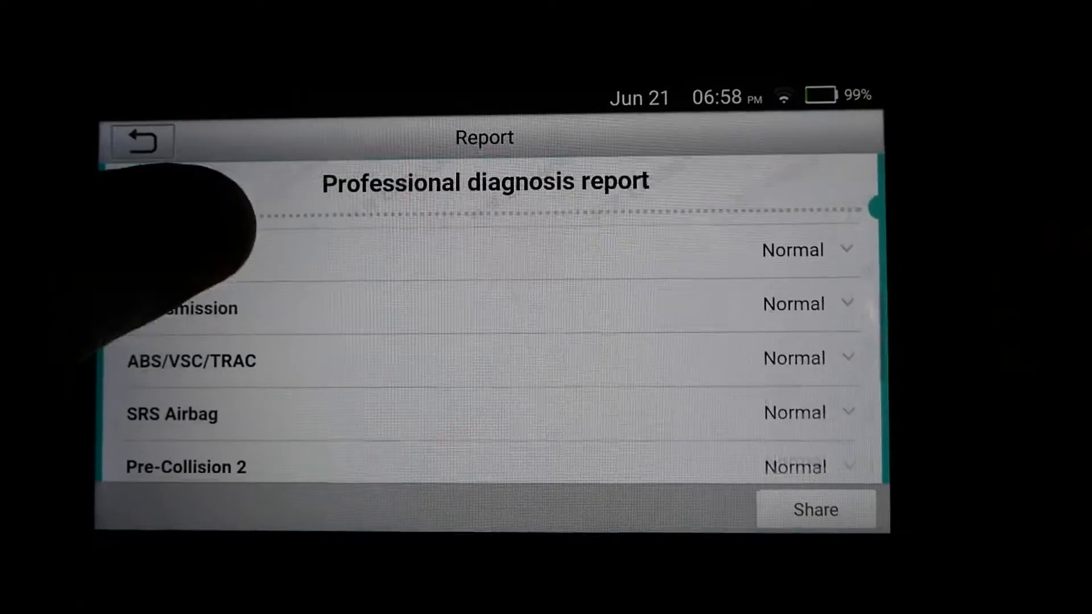
scroll("down", 3)
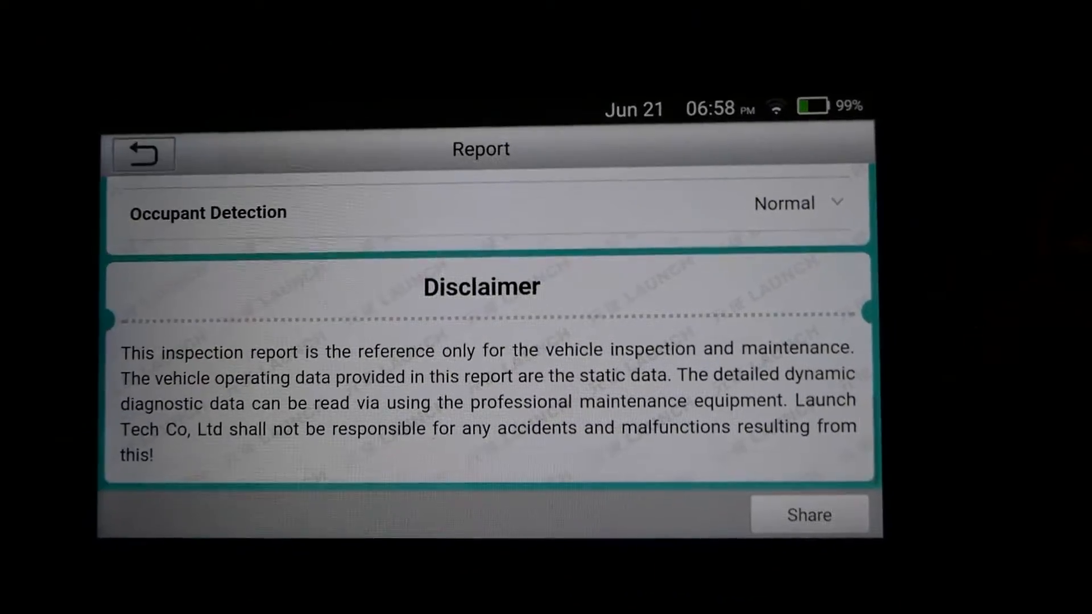